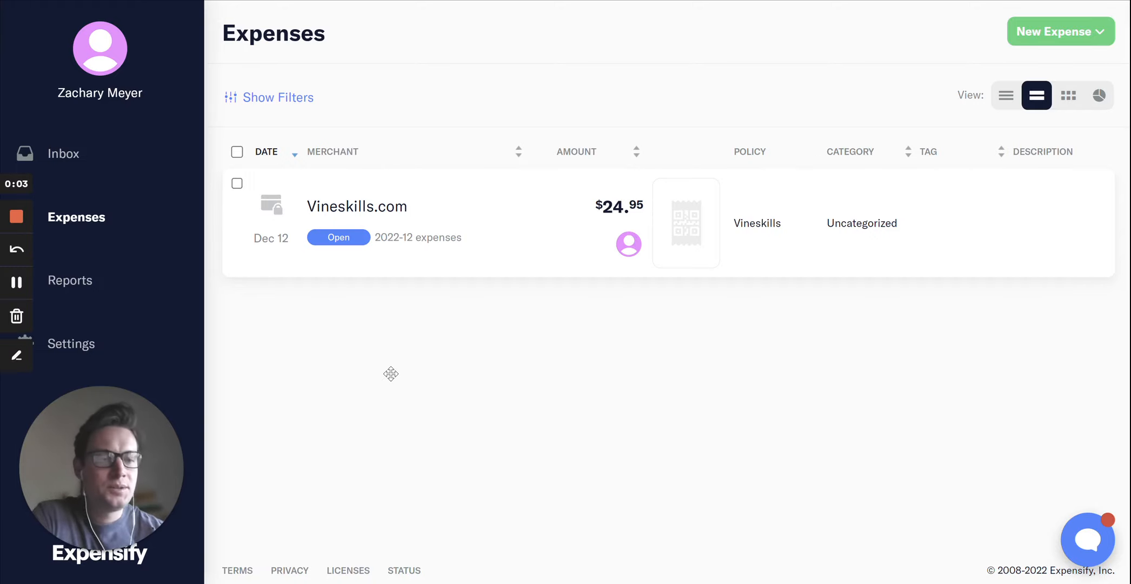
mouse_move(519, 342)
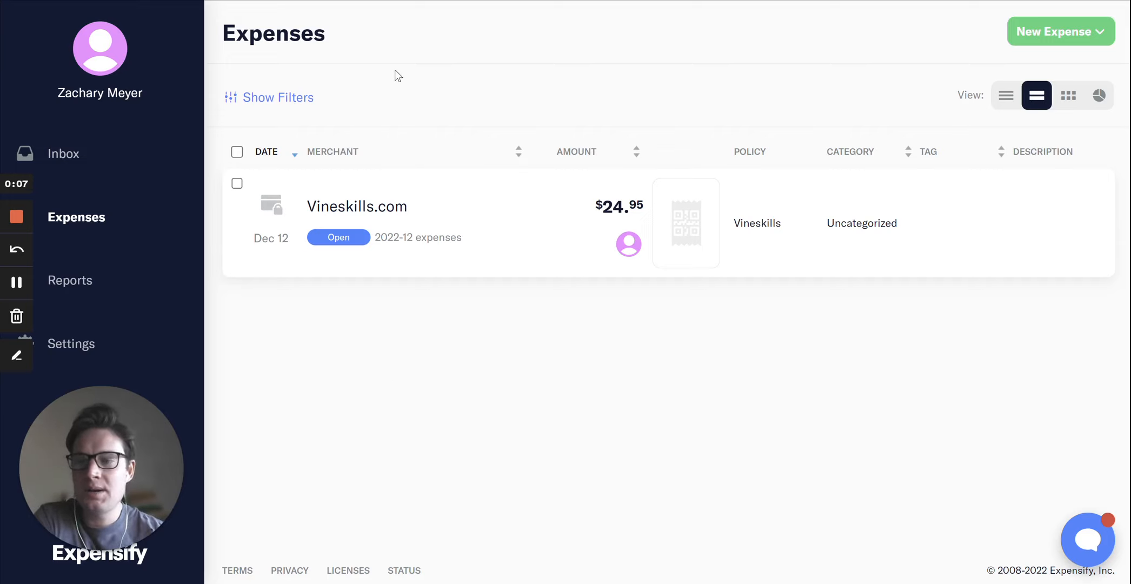
mouse_move(515, 270)
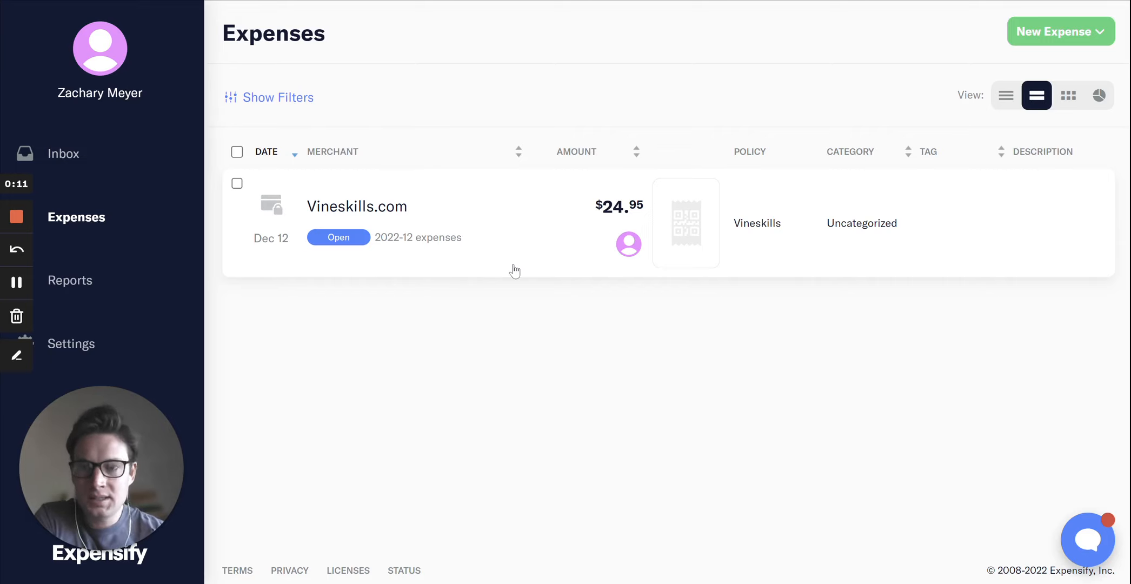
mouse_move(537, 307)
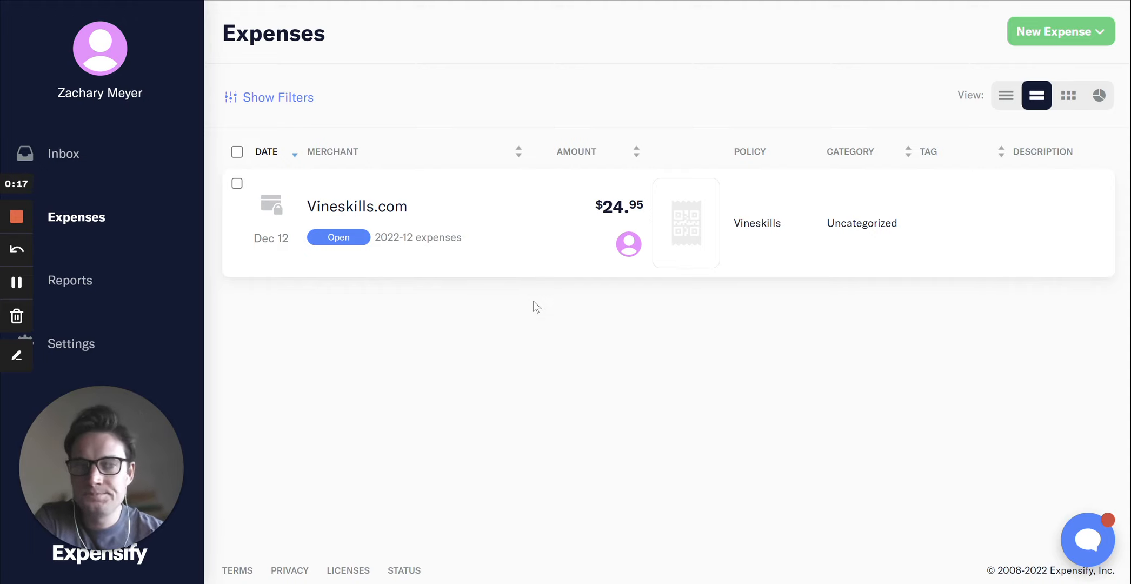
mouse_move(107, 46)
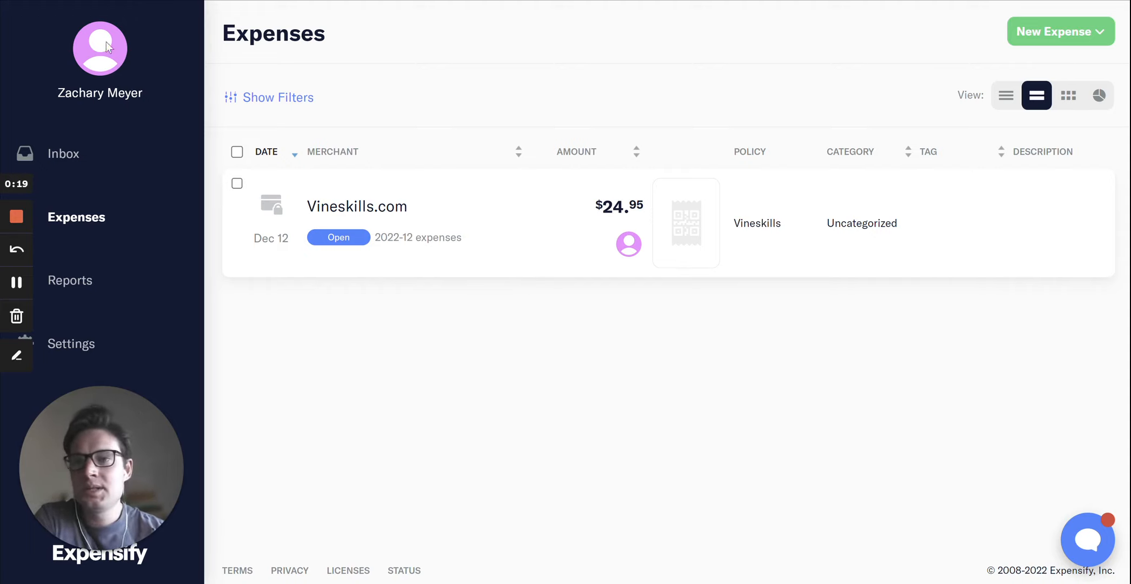
mouse_move(569, 526)
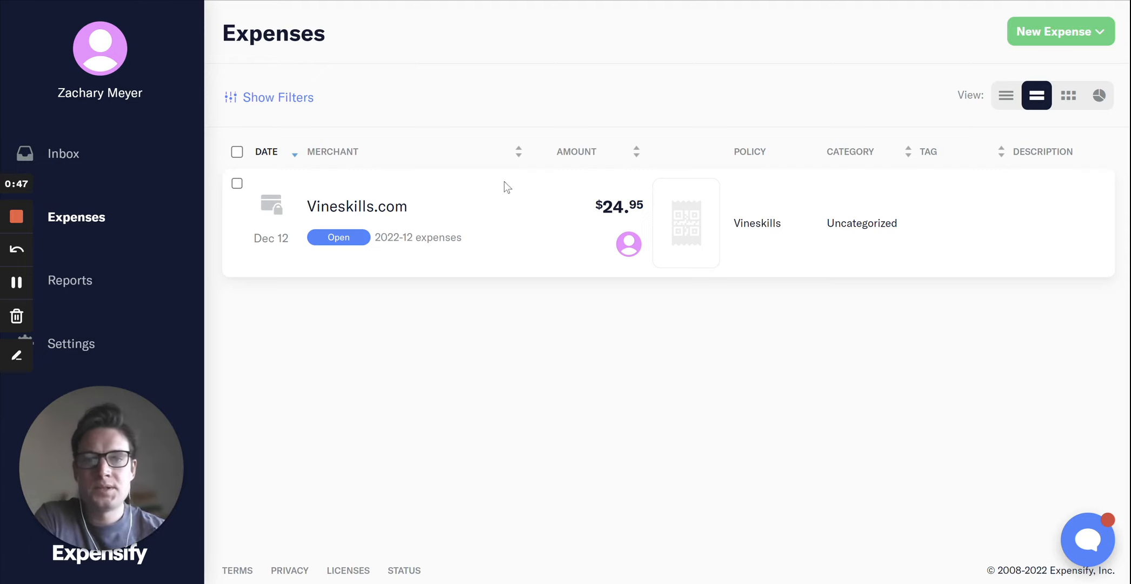
mouse_move(599, 224)
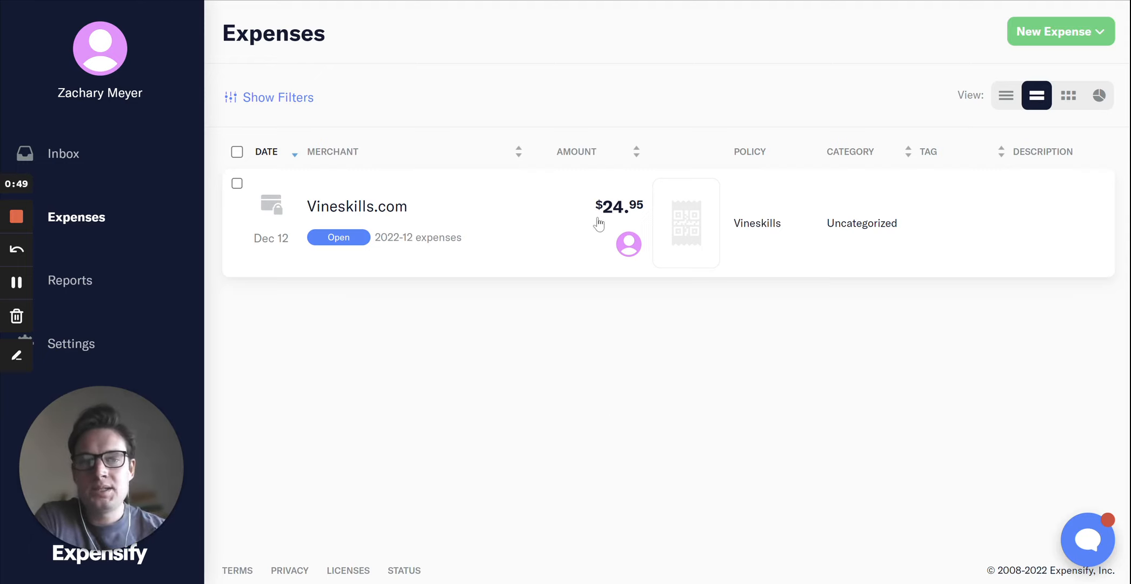
mouse_move(569, 234)
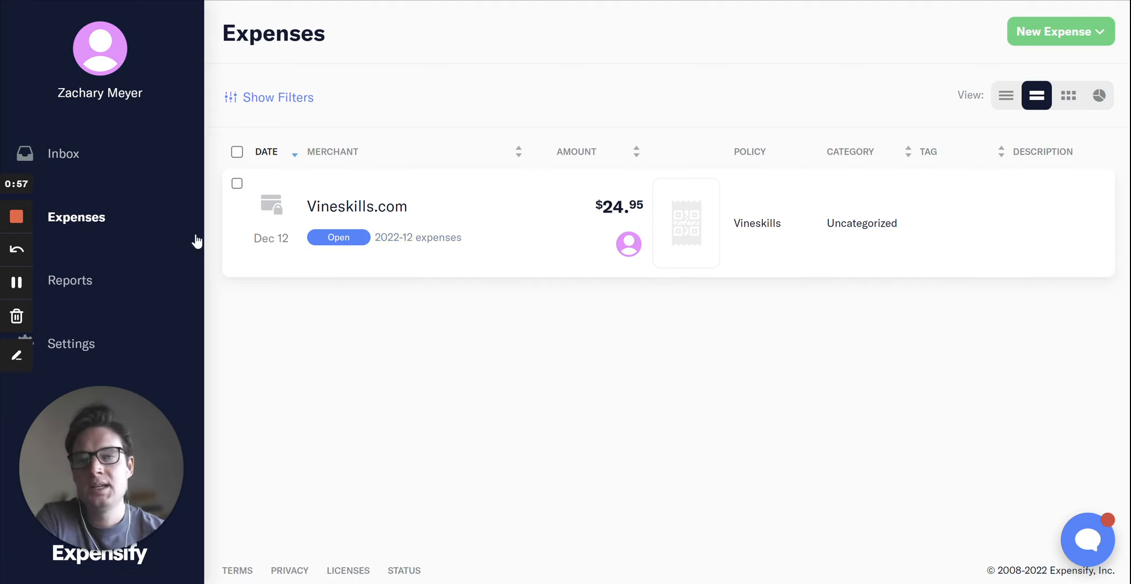
Step: Open the 2022-12 expenses report containing the uncategorized Vineskills.com charge
click(71, 280)
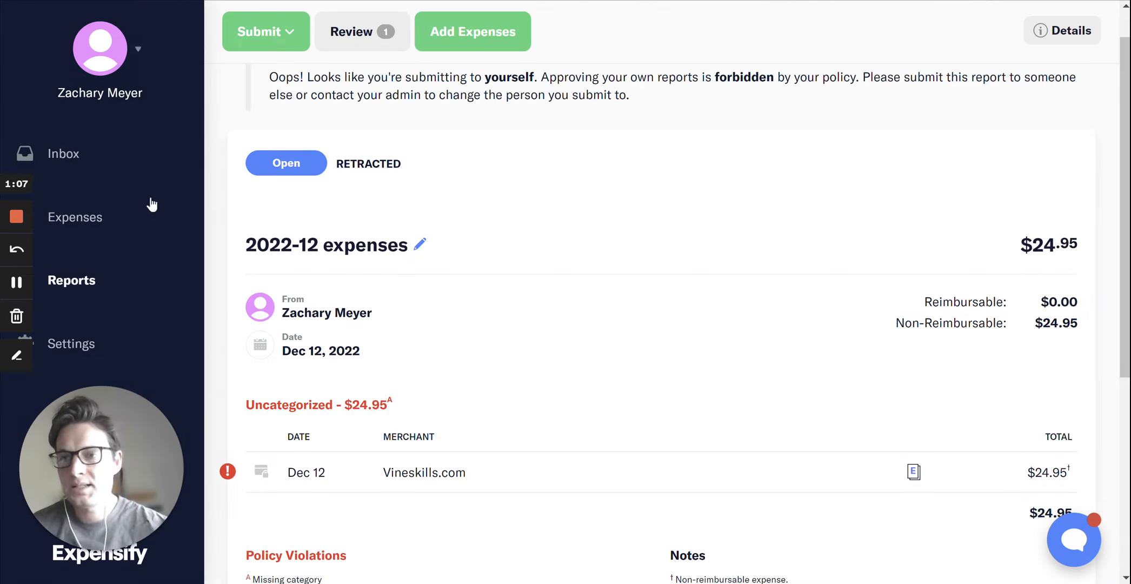
mouse_move(483, 245)
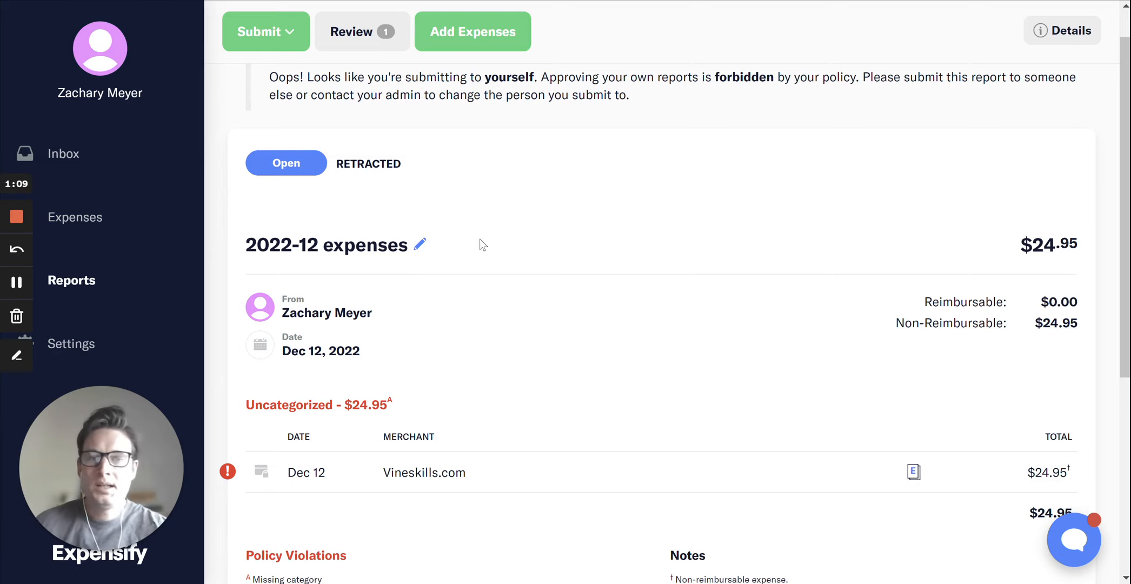
mouse_move(680, 283)
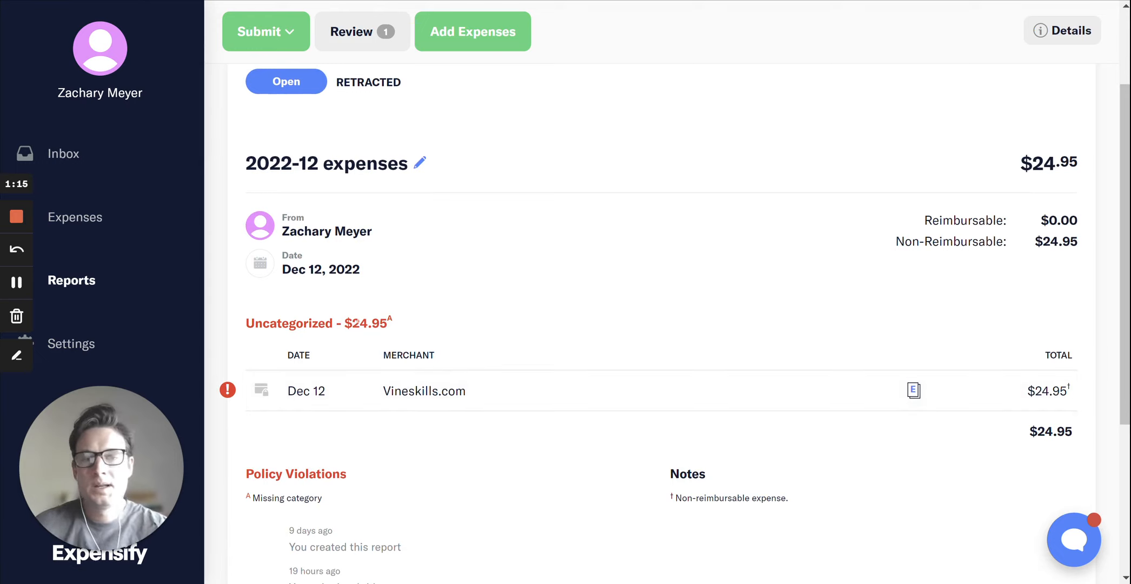
drag(255, 322, 385, 322)
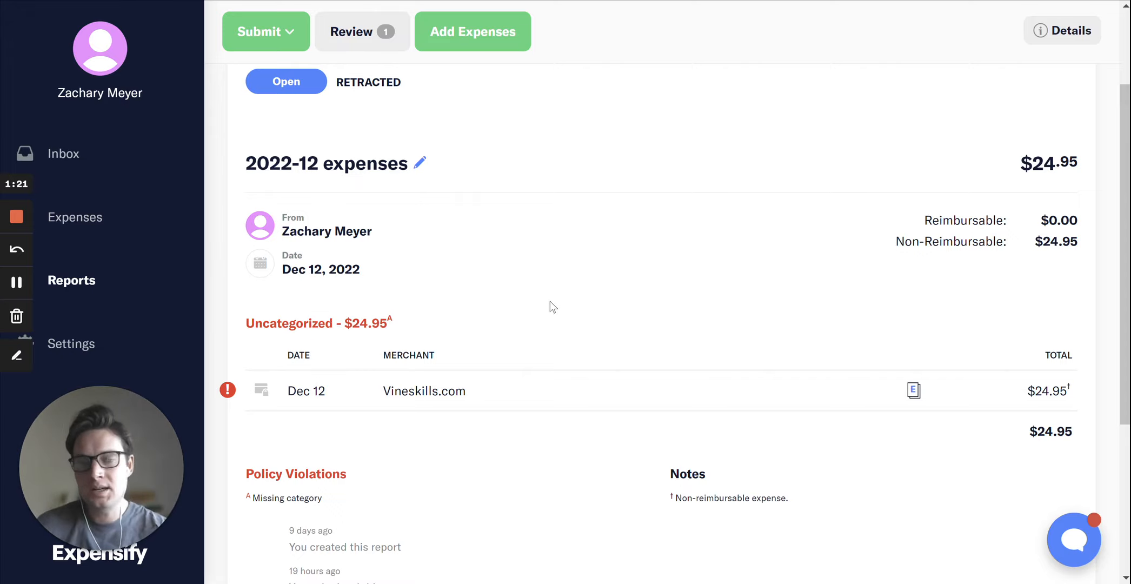
Step: Bring up the Vineskills.com expense's edit form, still showing category Uncategorized
click(424, 391)
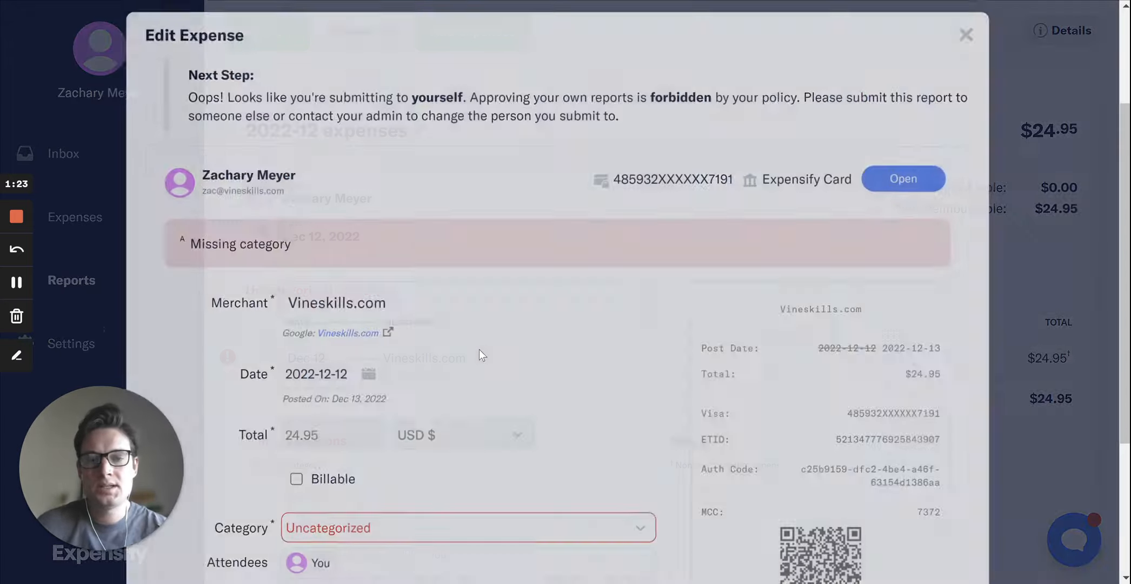
scroll(down, 3)
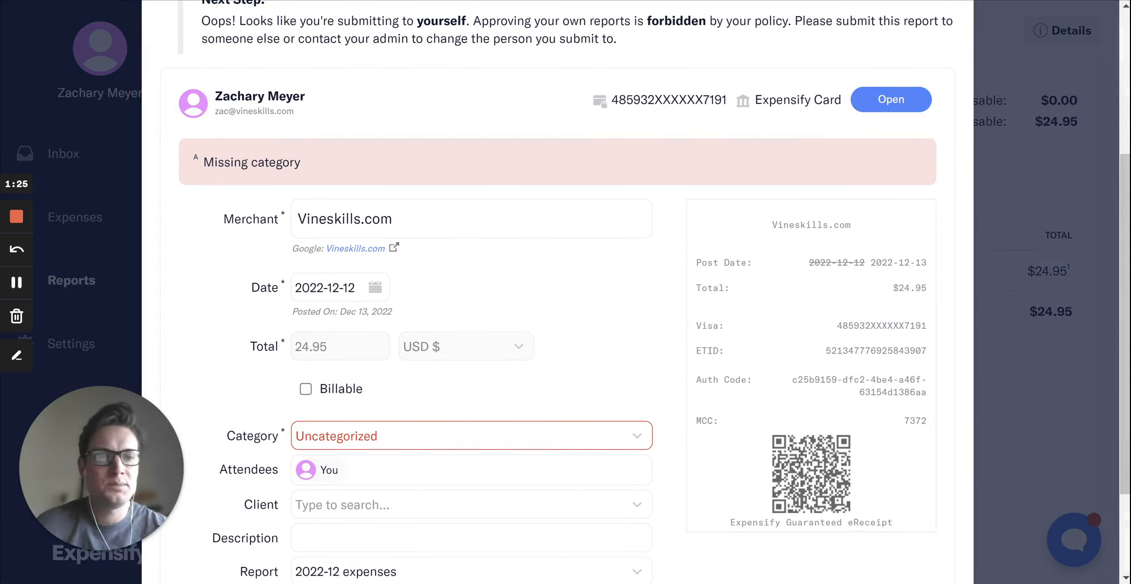
scroll(down, 3)
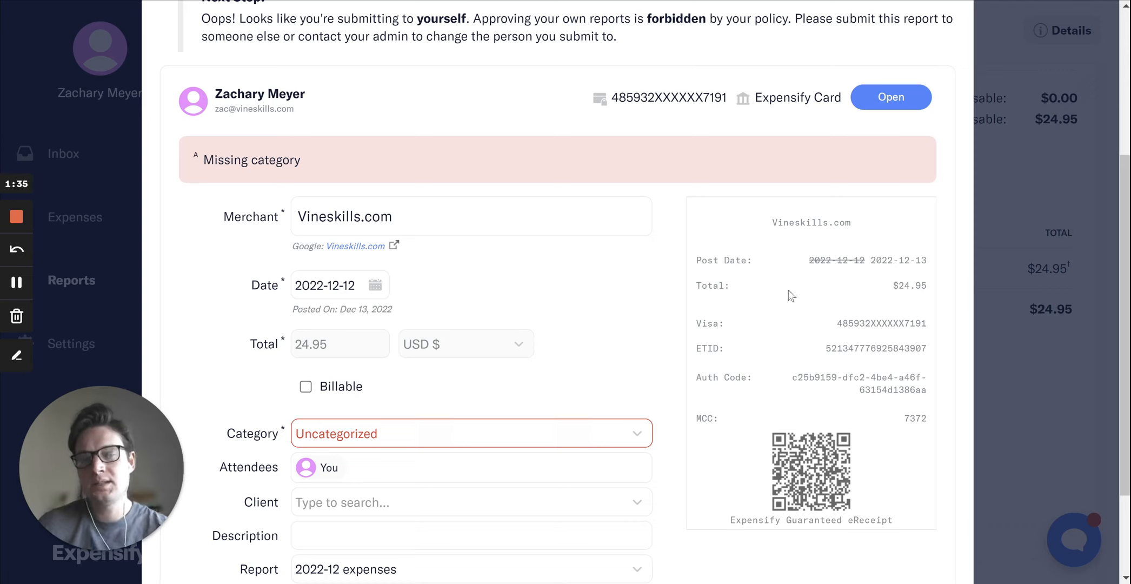
mouse_move(779, 335)
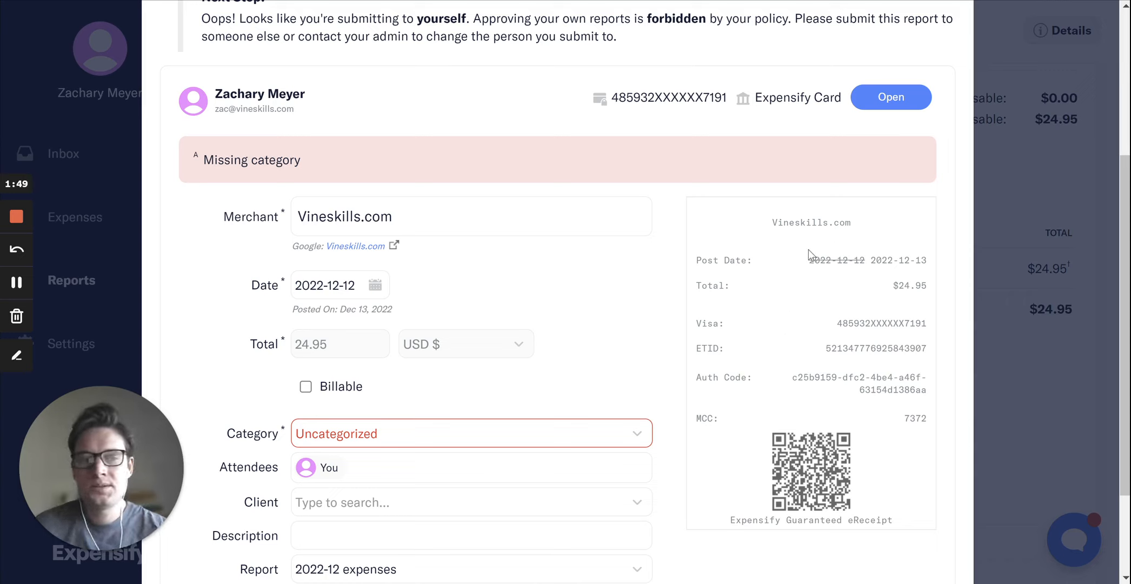
mouse_move(802, 288)
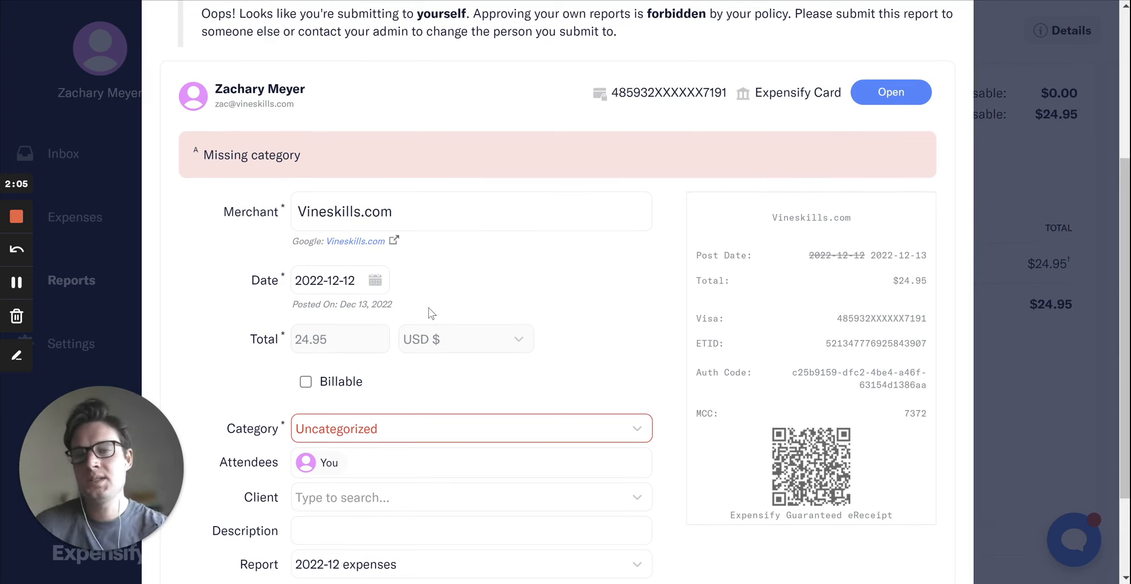
scroll(down, 3)
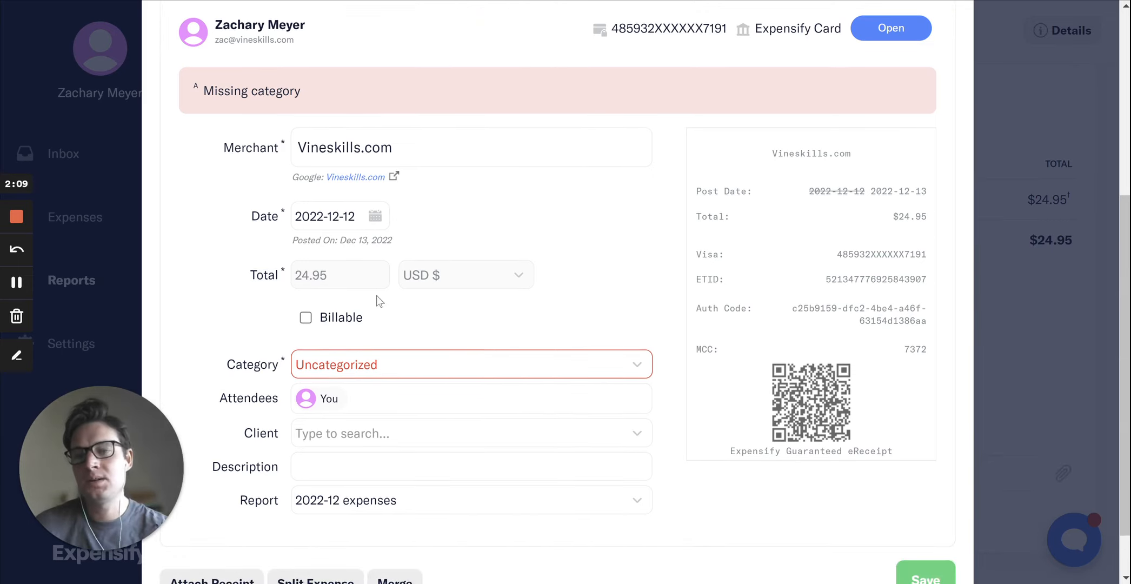
scroll(down, 3)
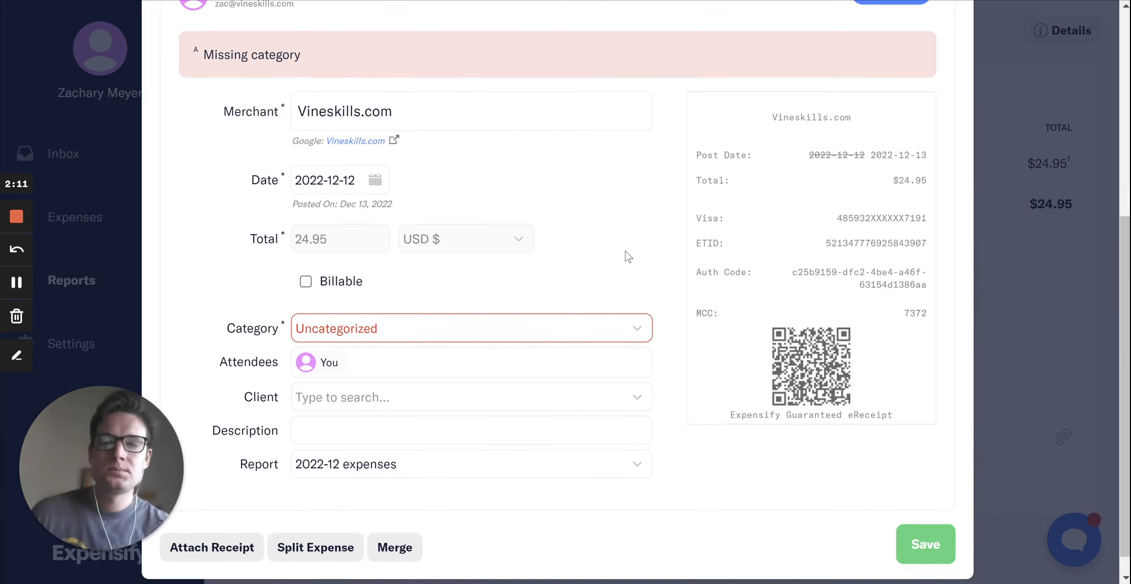
scroll(down, 3)
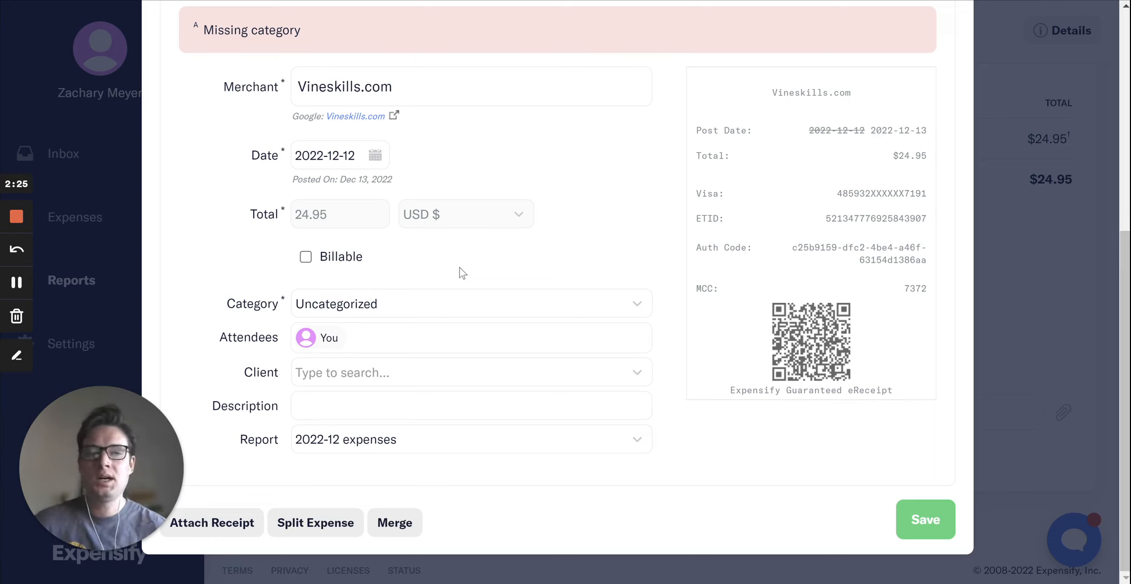
Step: Set category Advanced Case Costs and client Bond, James (990622816) on the Vineskills.com expense
click(470, 303)
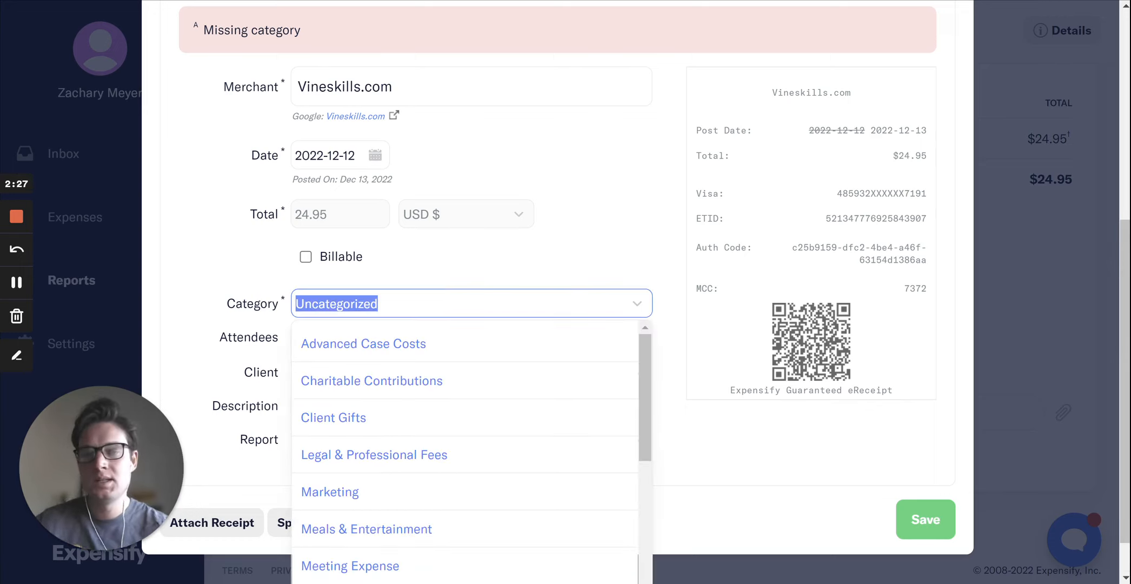
click(364, 343)
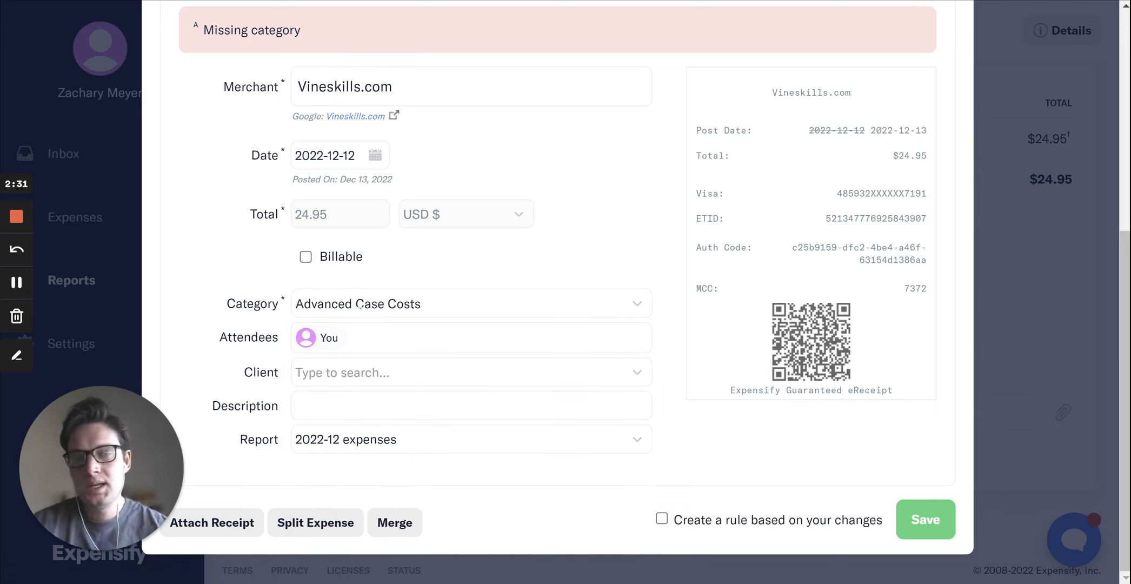
click(470, 372)
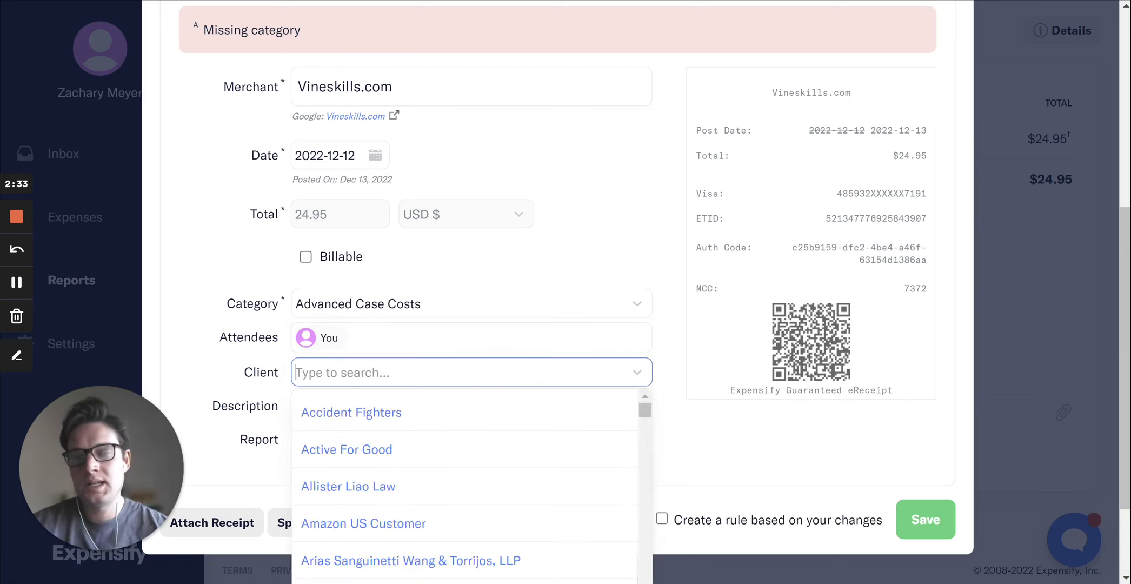
text(james)
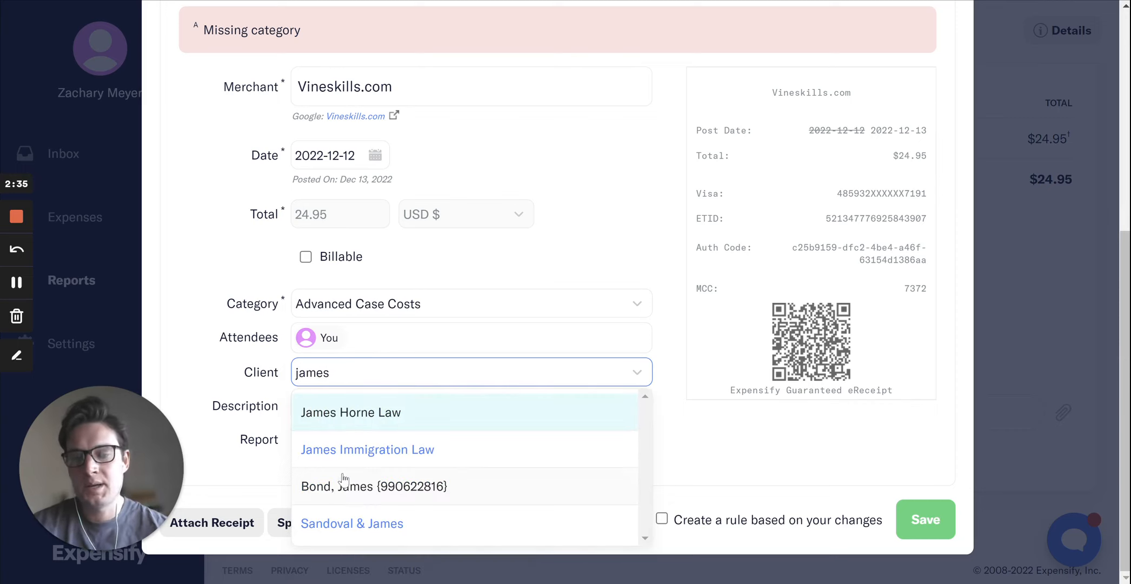
click(373, 486)
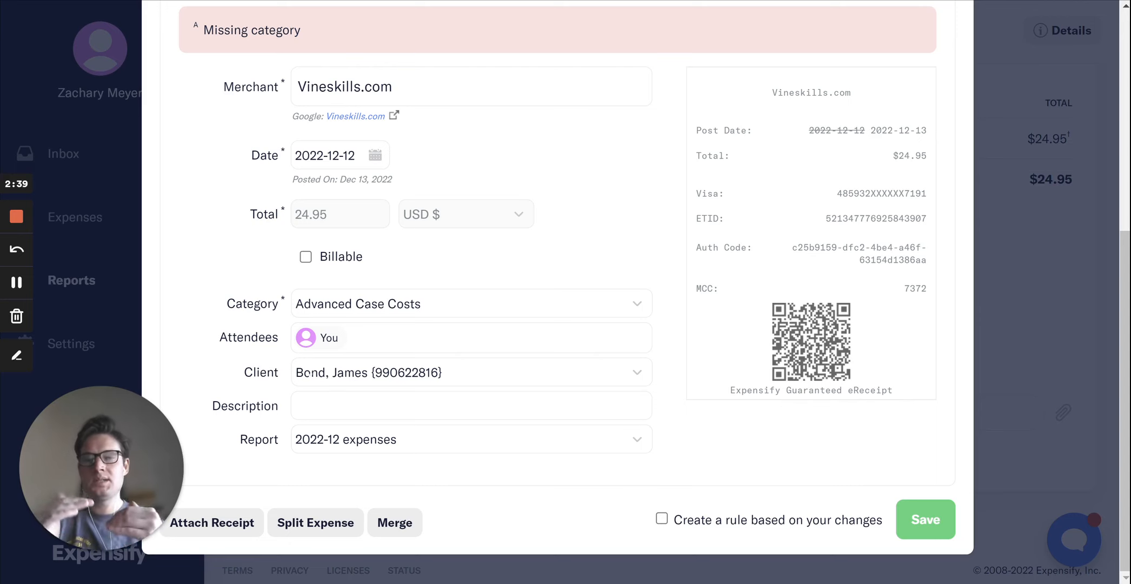
click(470, 303)
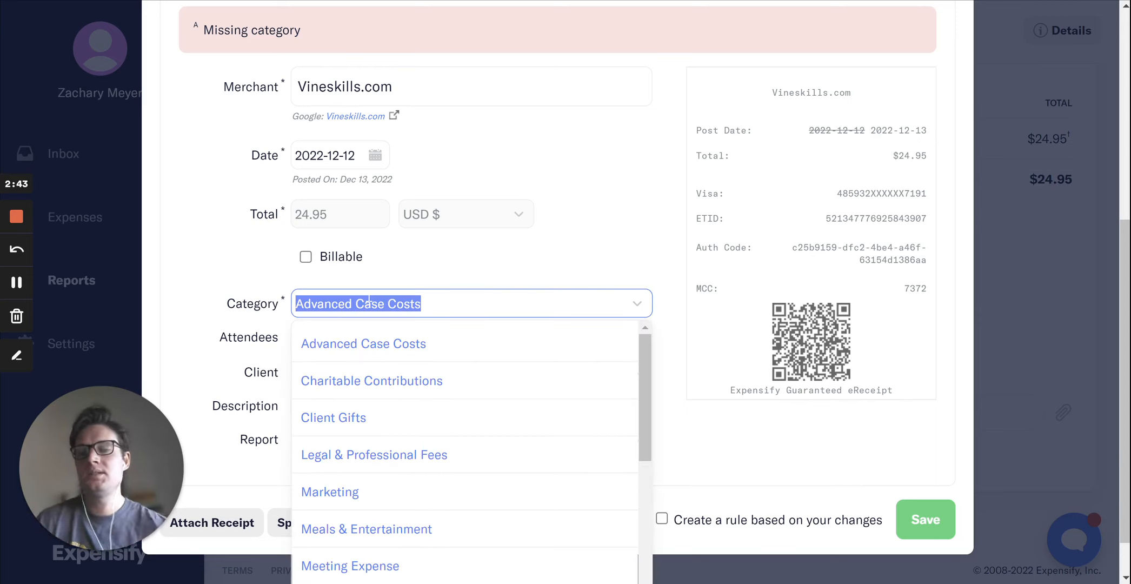
click(364, 343)
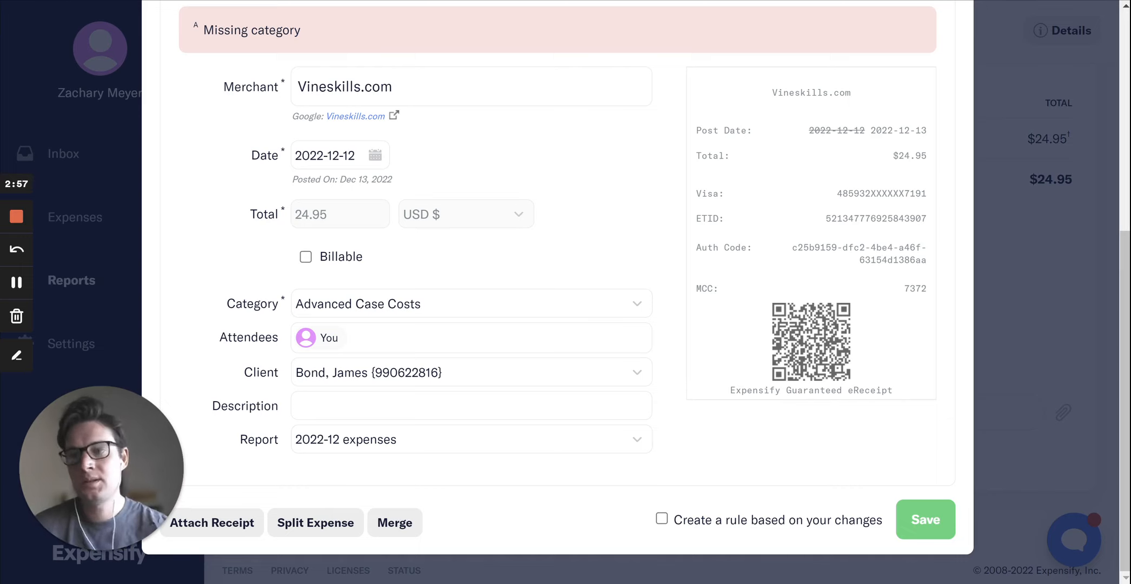
Step: Set the description to 'Filing Fee' and save the Vineskills.com expense
click(471, 405)
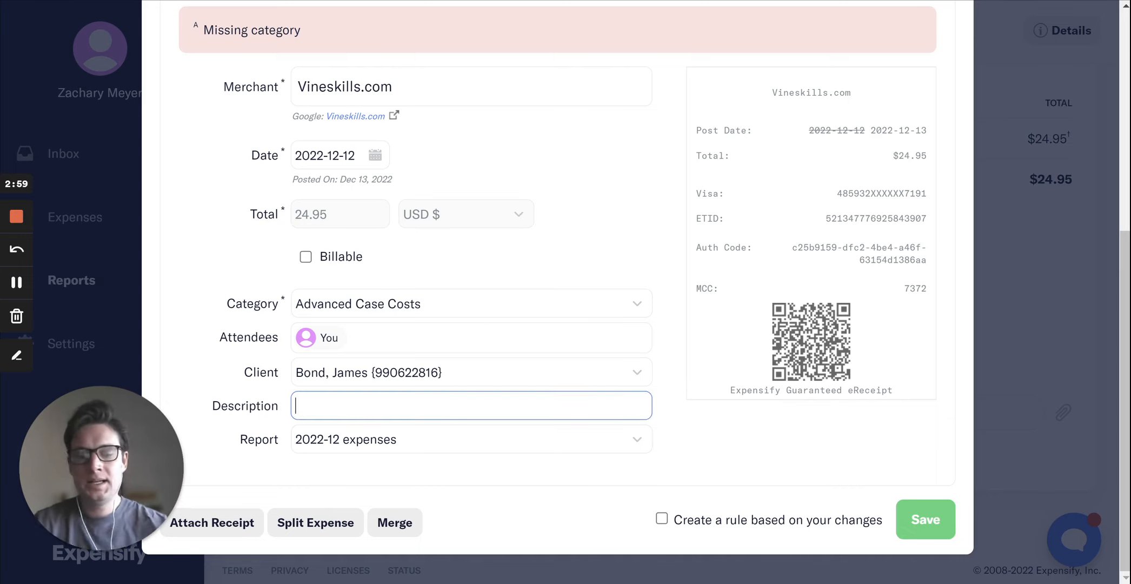
text(Filing Fee)
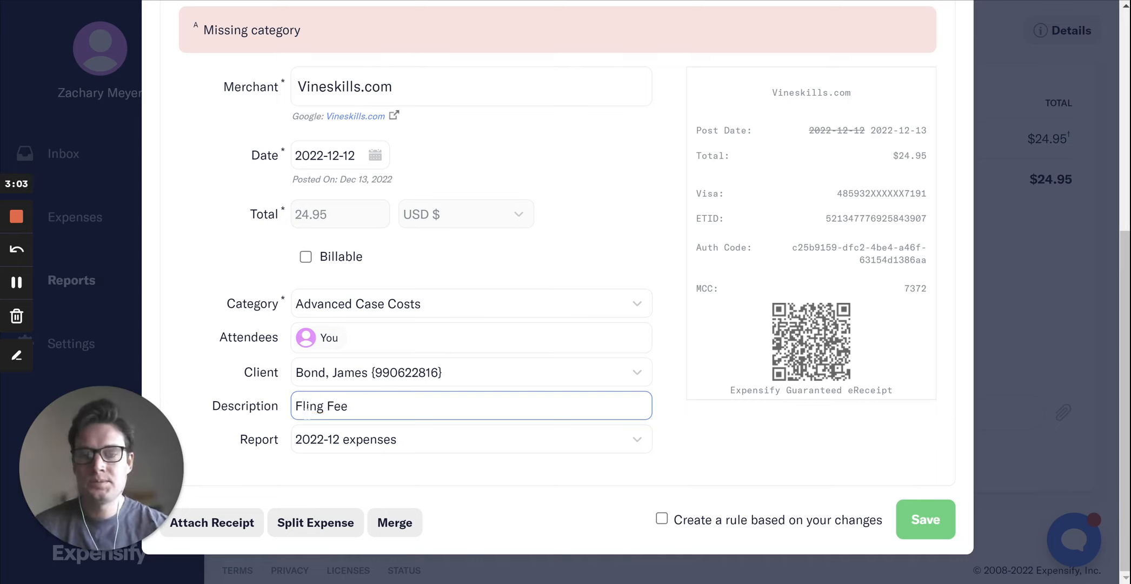
text(Filing Fee)
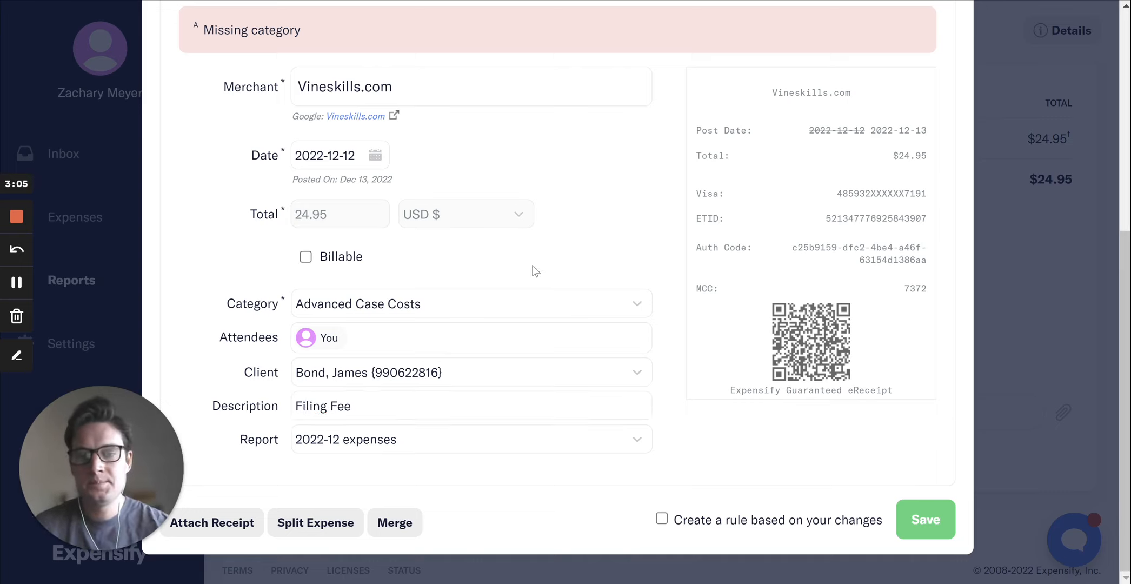
click(925, 519)
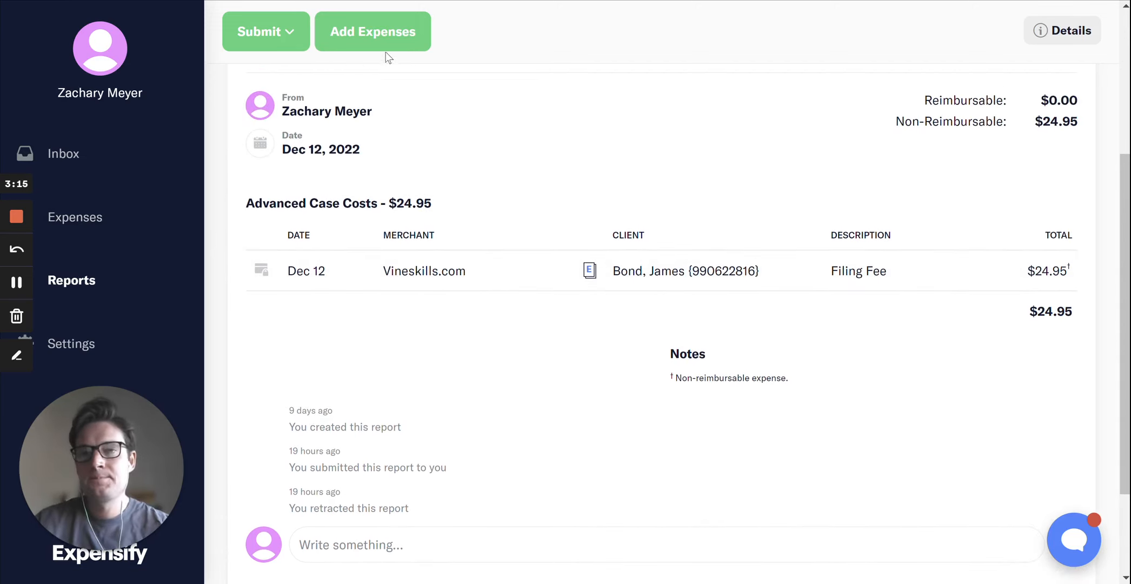
mouse_move(440, 158)
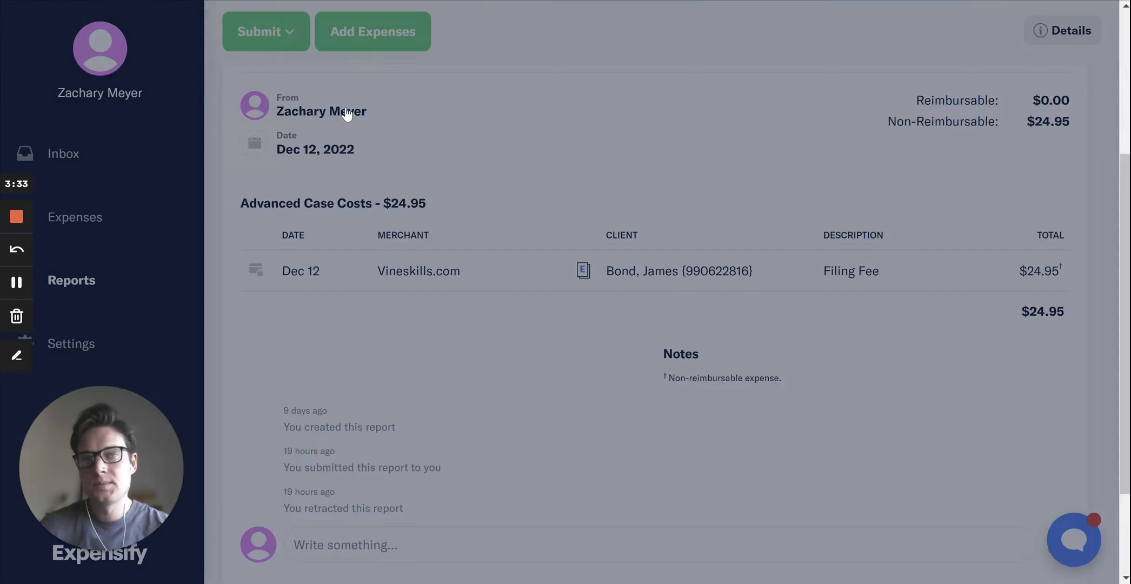
Step: Start a new expense with the receipt image, then close the Add Expenses To Report window
click(372, 31)
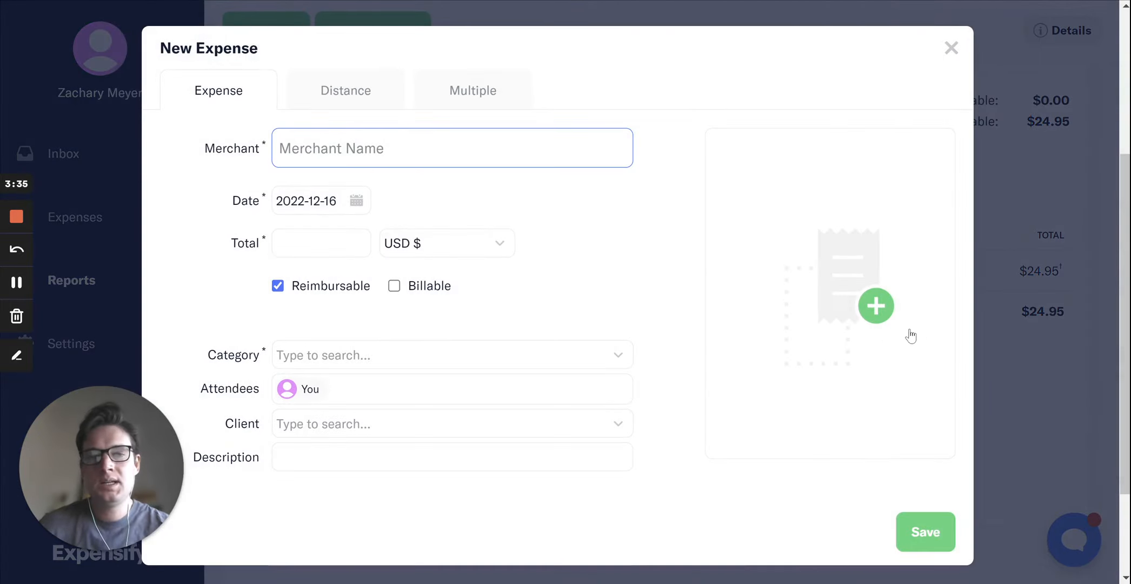
click(876, 305)
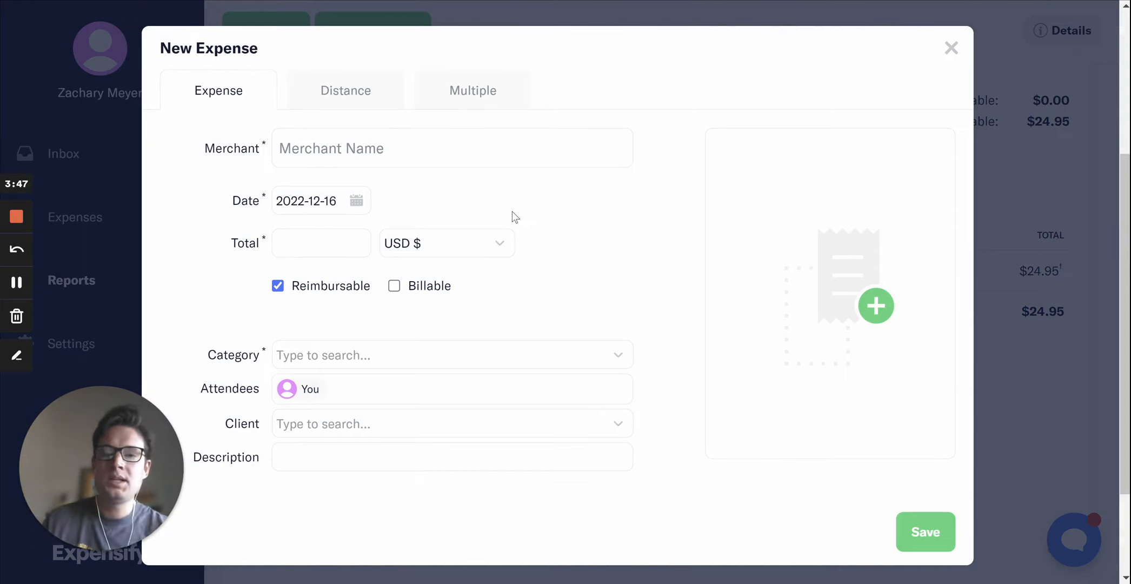
mouse_move(767, 342)
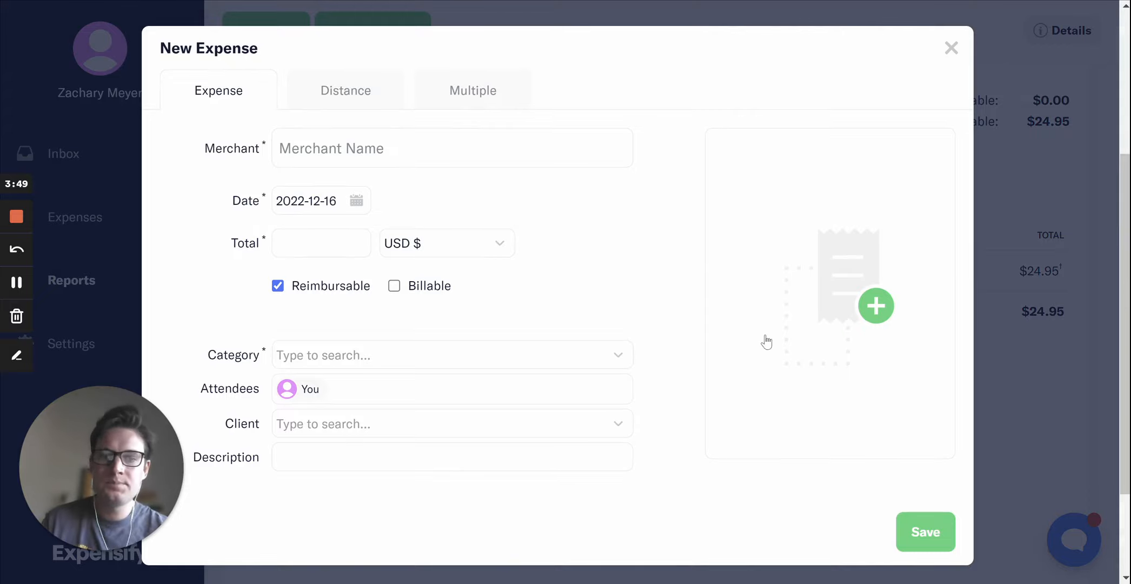
click(951, 48)
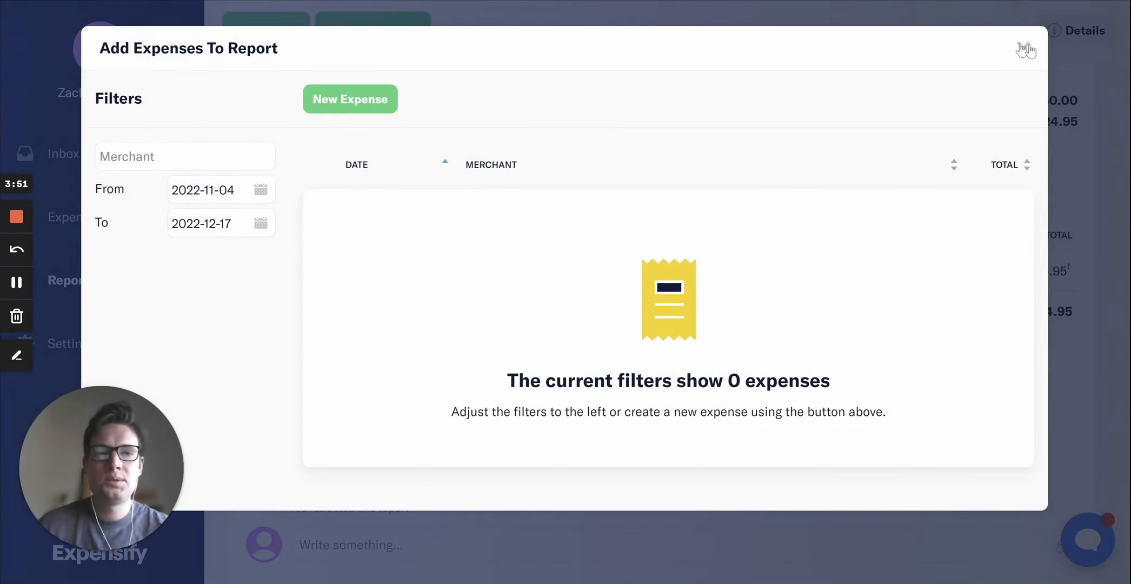
click(1025, 49)
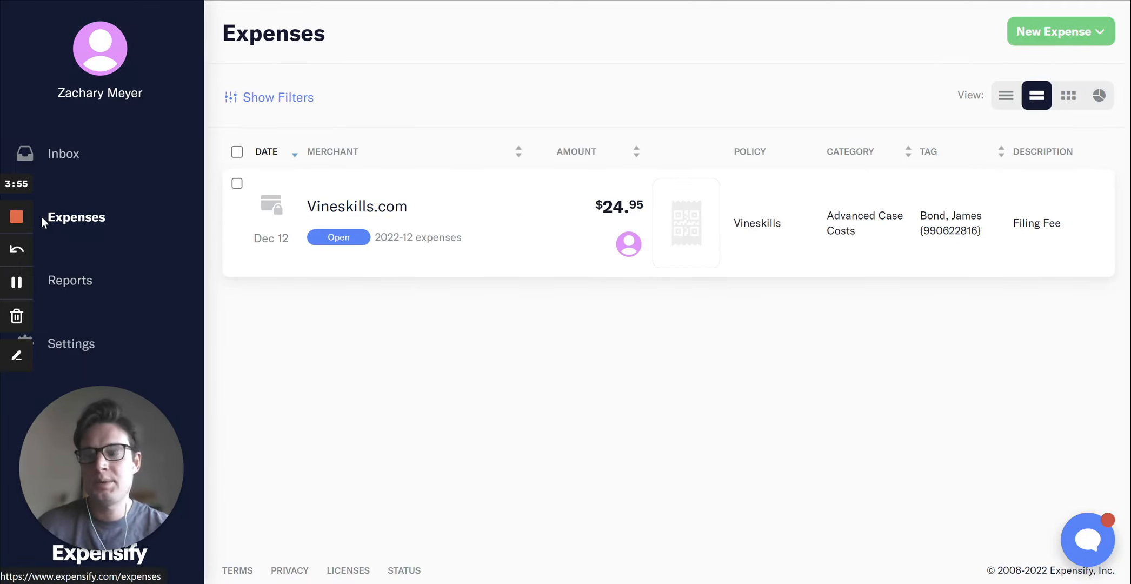
mouse_move(19, 287)
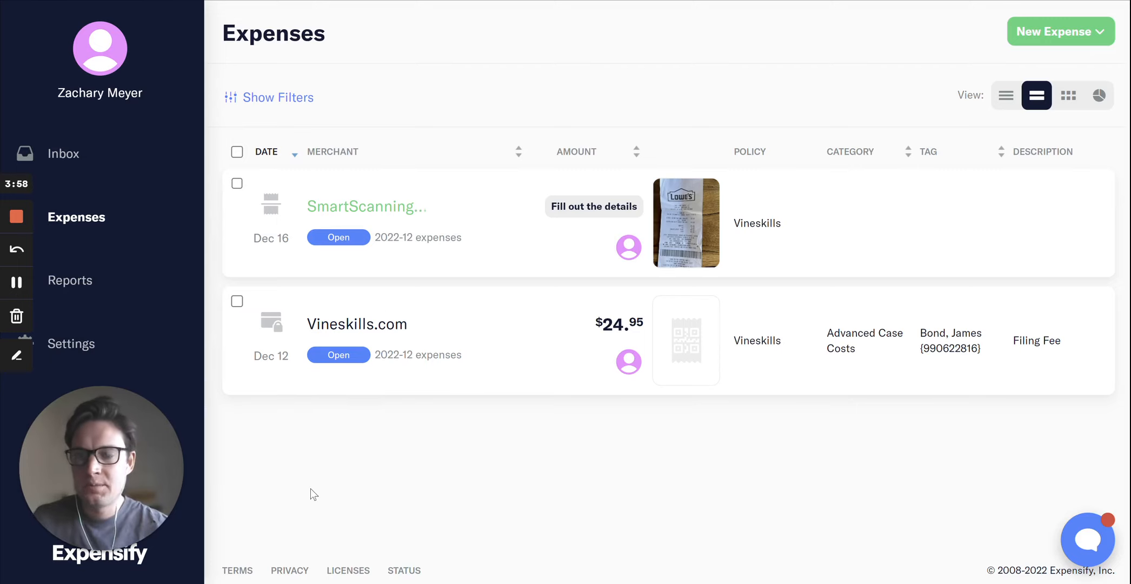
mouse_move(513, 488)
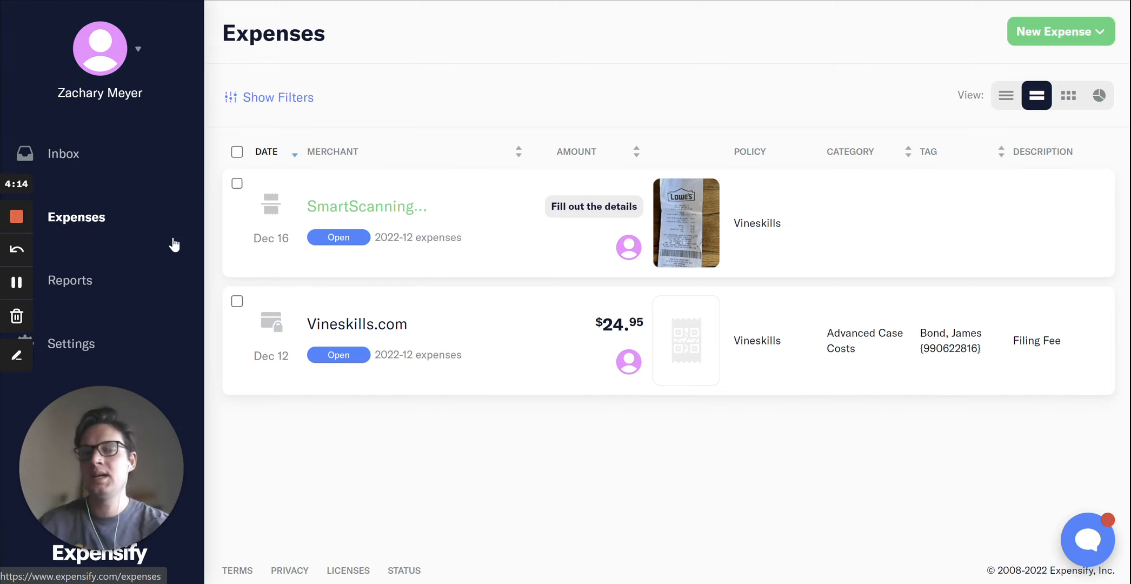
mouse_move(70, 251)
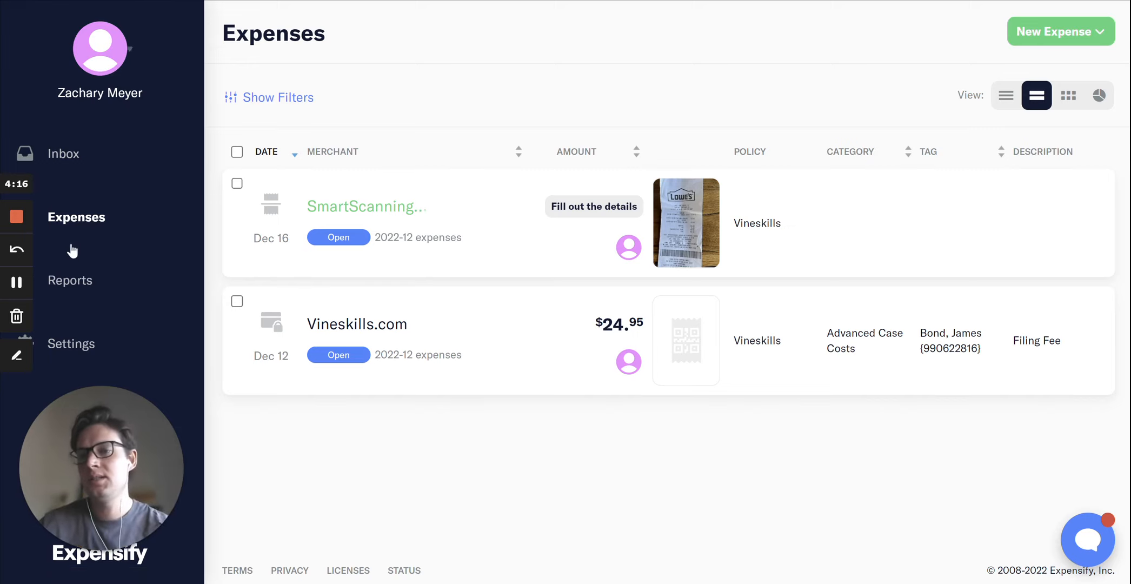
mouse_move(364, 203)
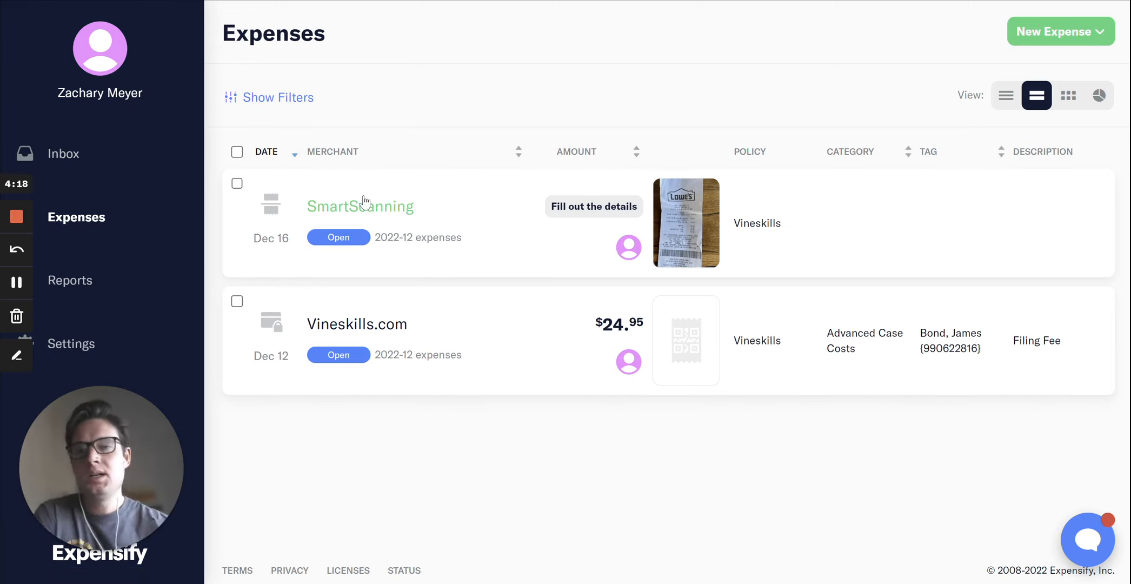
mouse_move(349, 219)
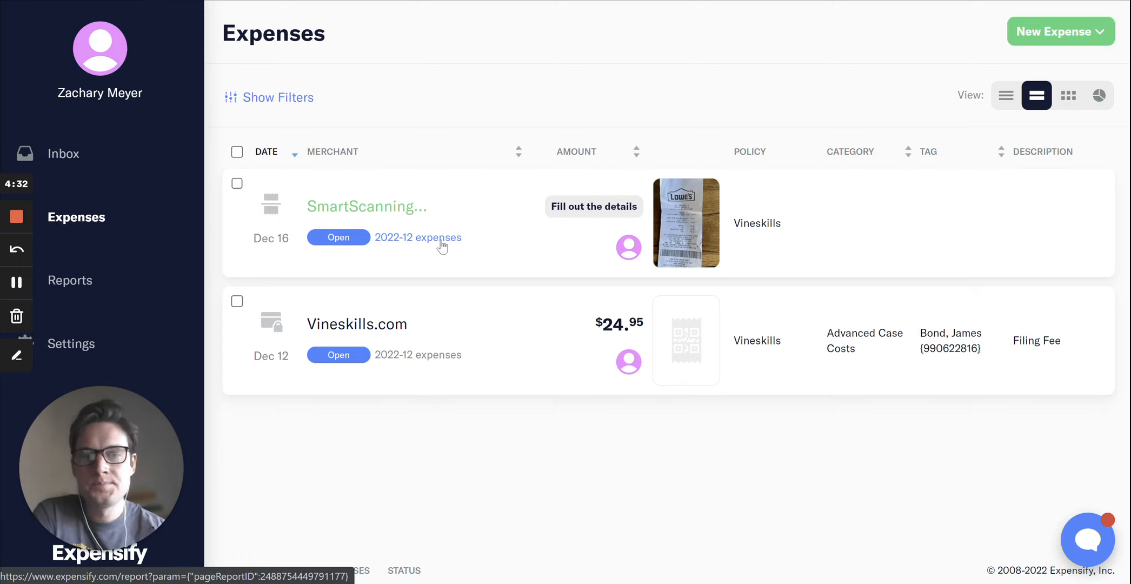
Step: Open the uncategorized SmartScanning Dec 16 receipt expense in the 2022-12 report for editing
click(70, 280)
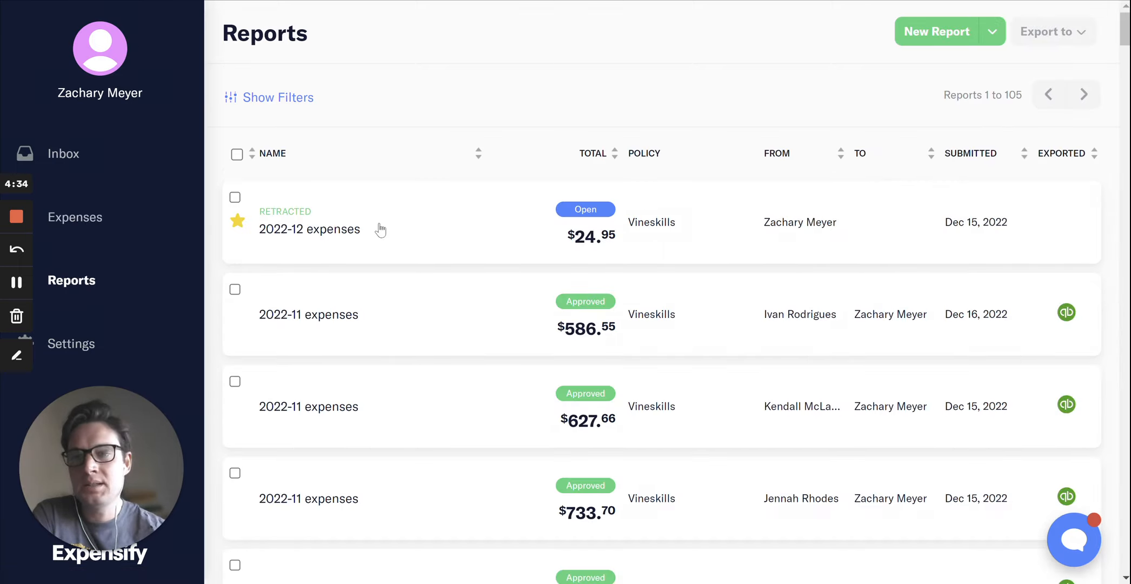
click(310, 229)
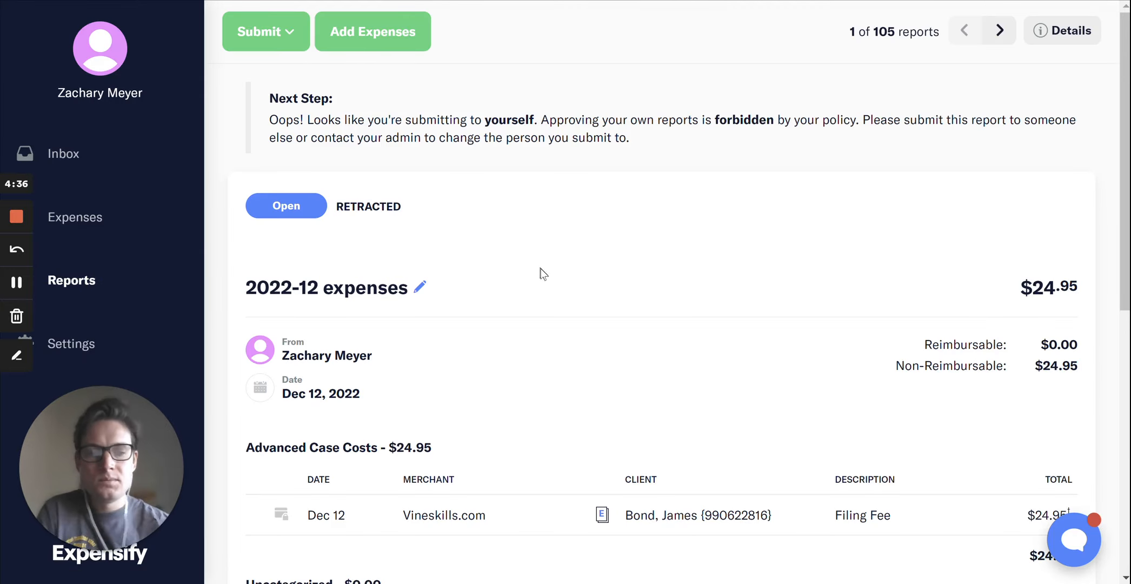
scroll(down, 3)
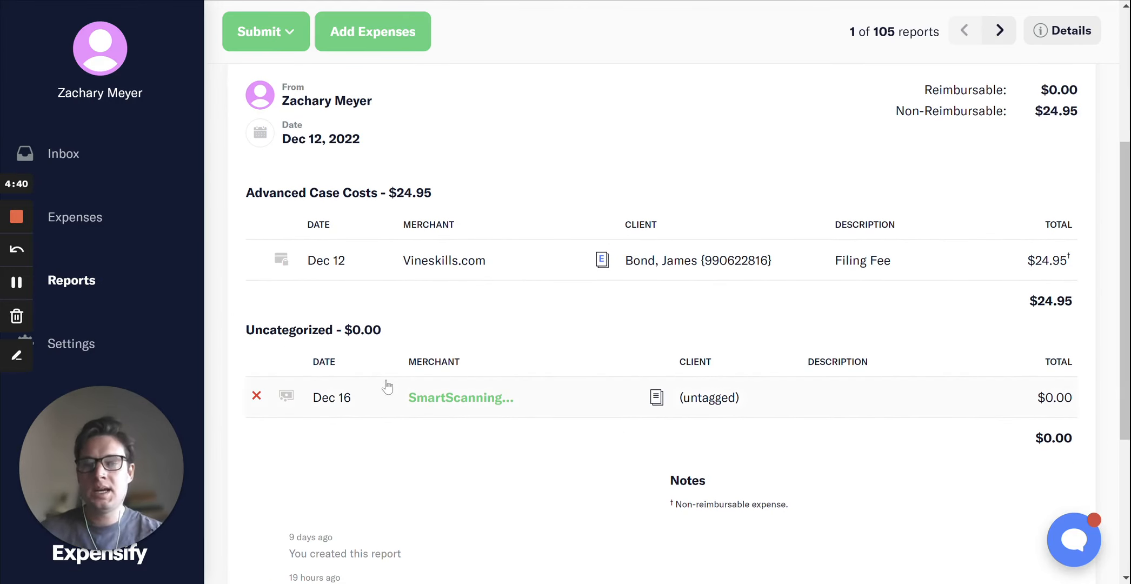
click(461, 397)
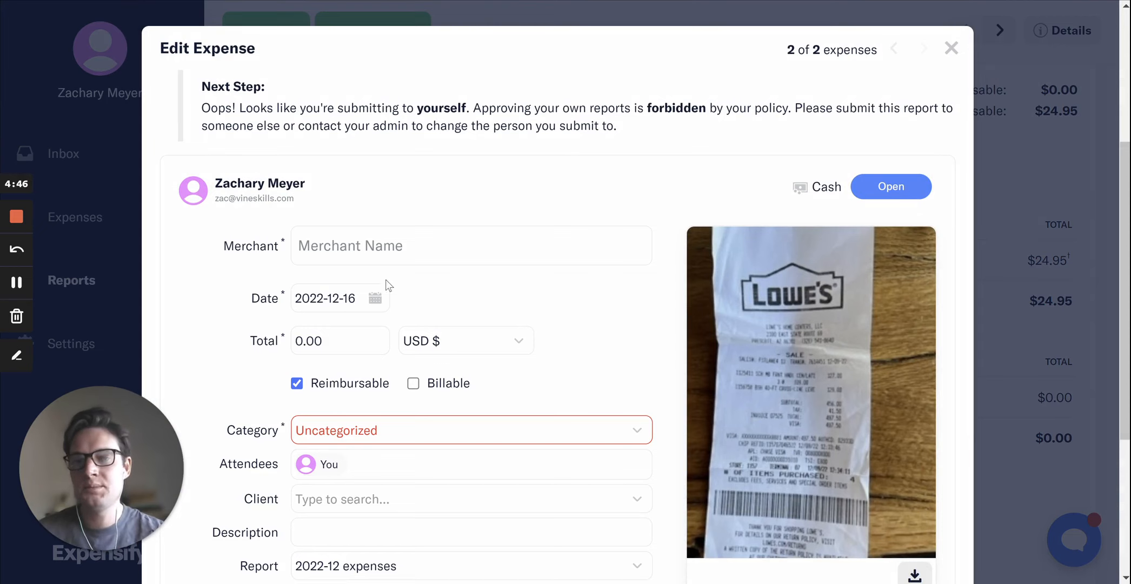
Step: Set the merchant to Lowe's and check the receipt image
scroll(down, 3)
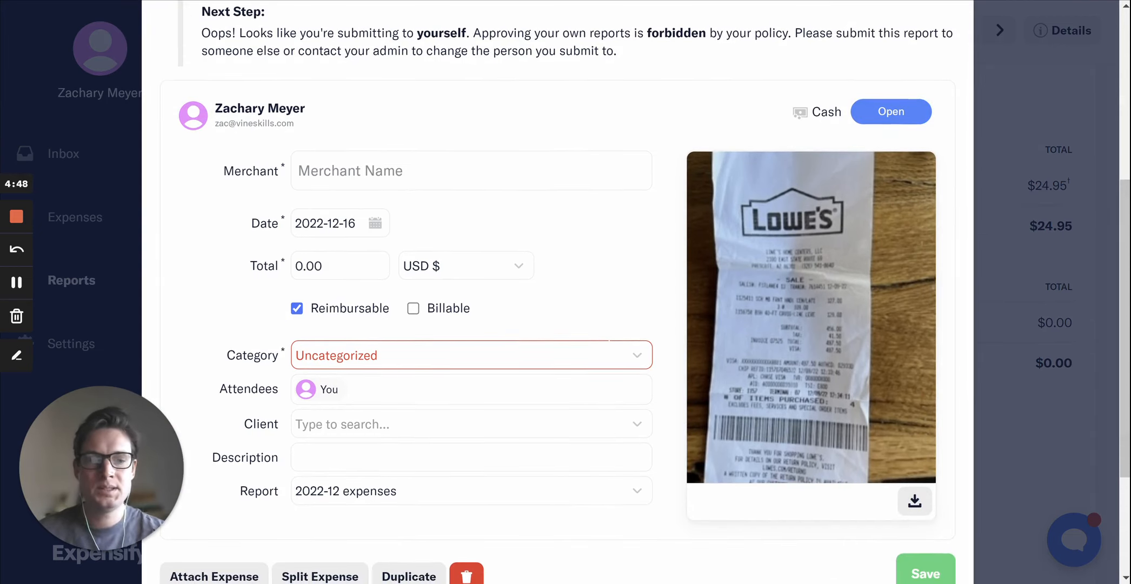
click(470, 164)
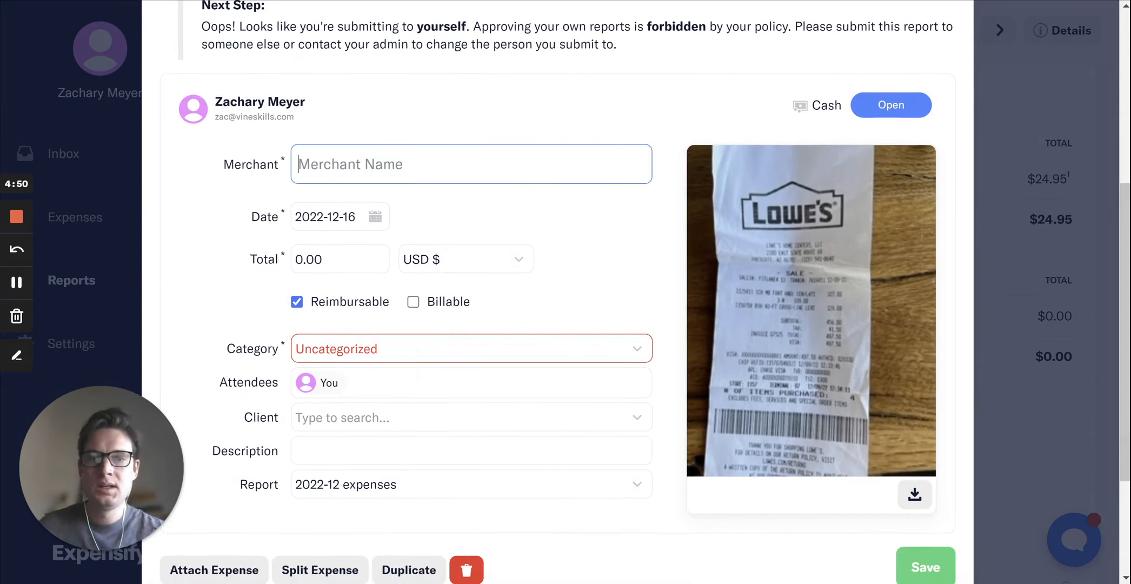
text(Lowe's)
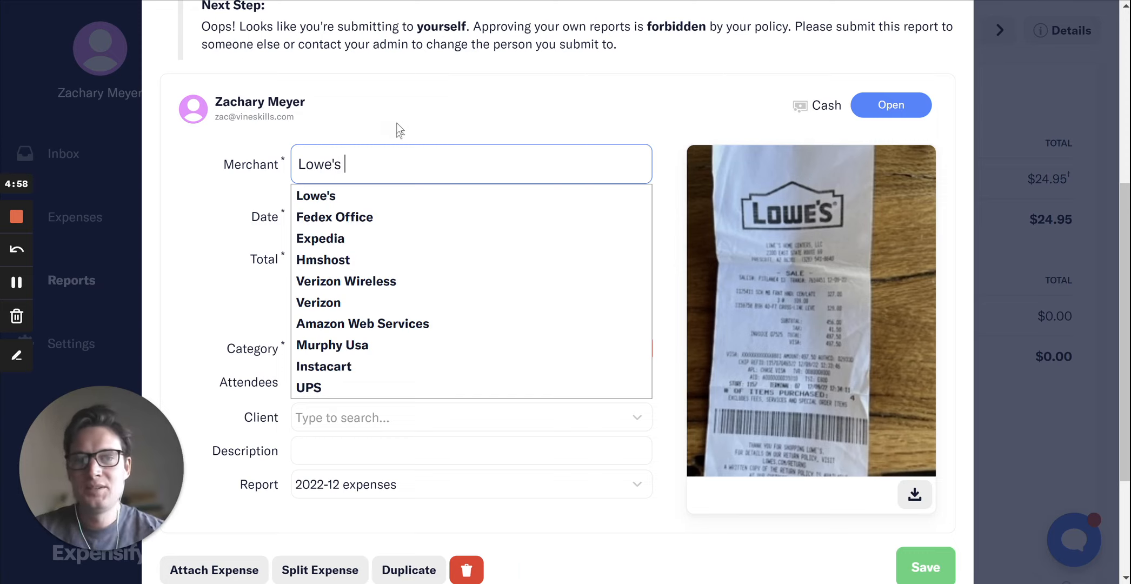
click(315, 196)
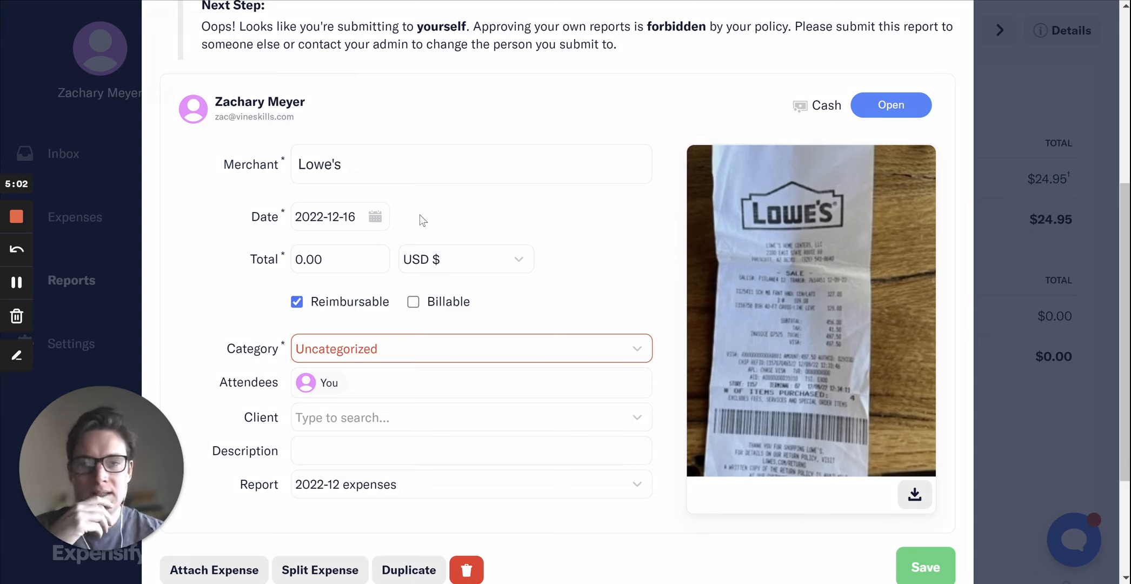
click(340, 217)
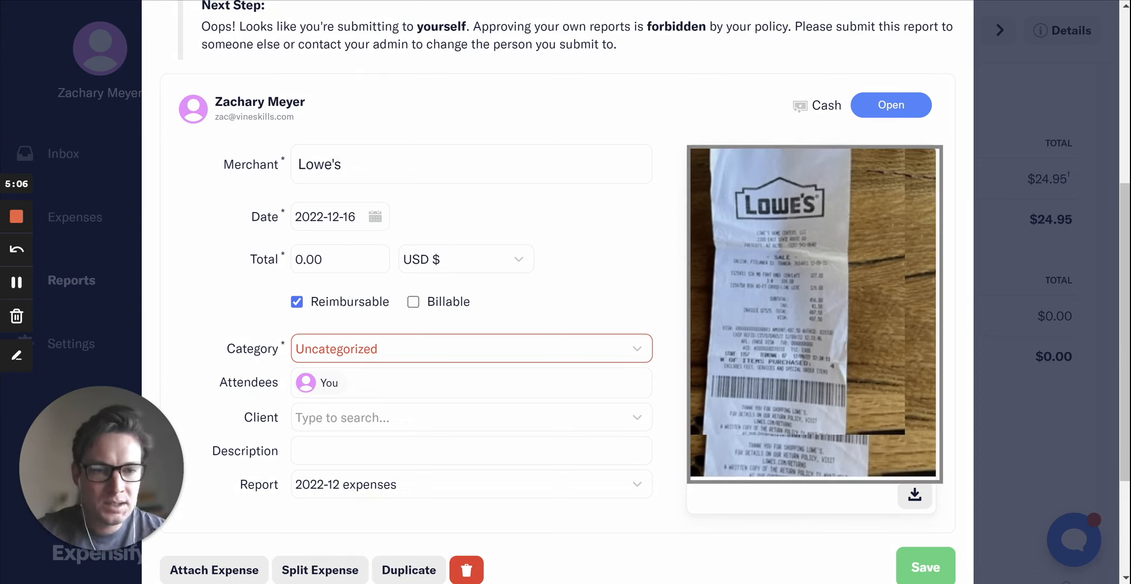
Step: Enter total 497.50, category Advanced Case Costs and client Bond, James
click(340, 259)
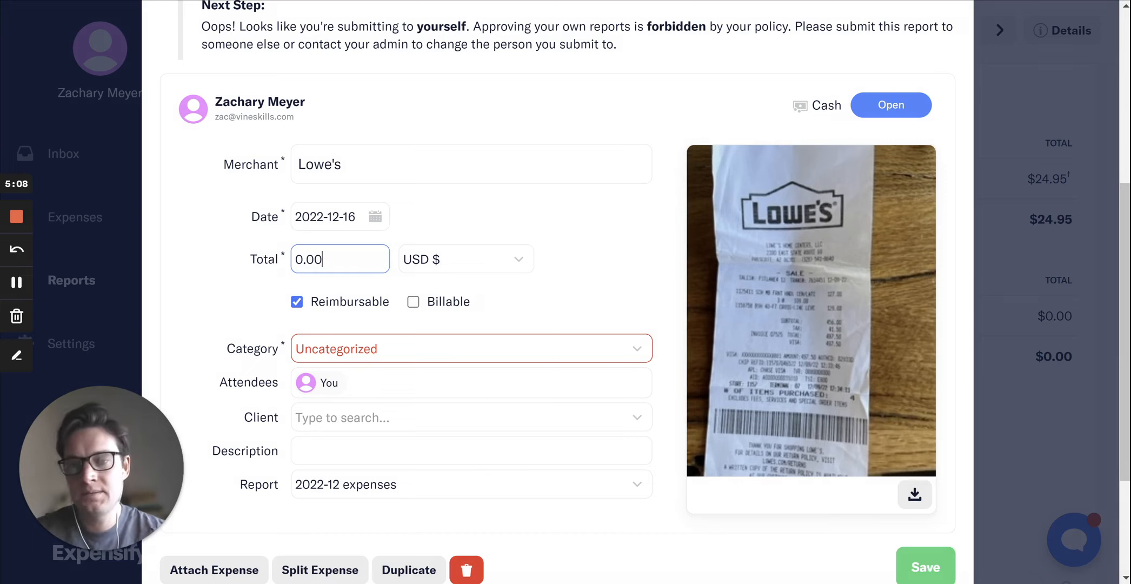
text(497.50)
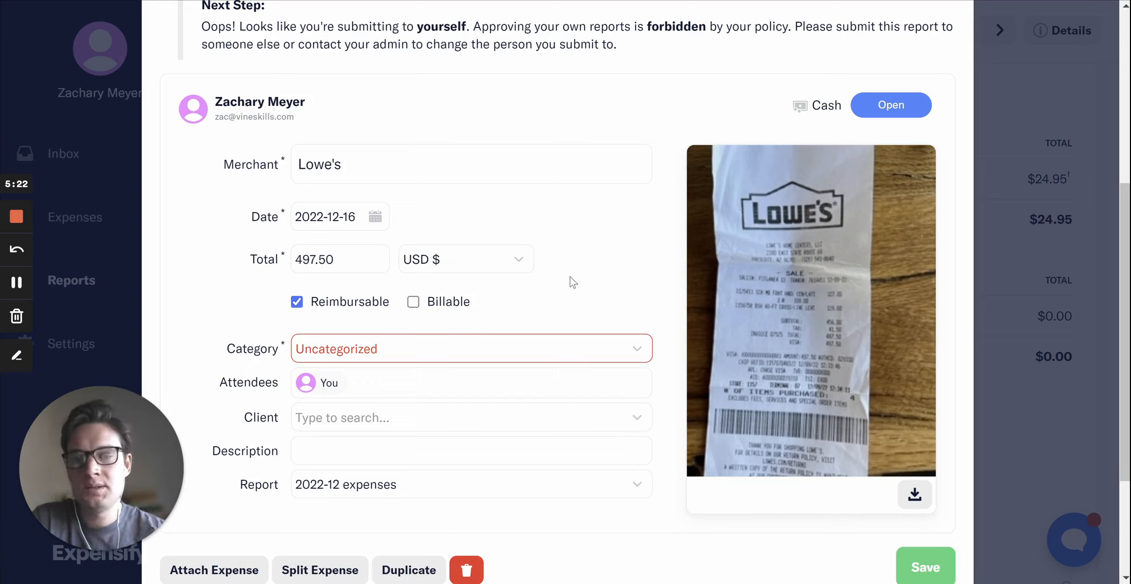
text(ad)
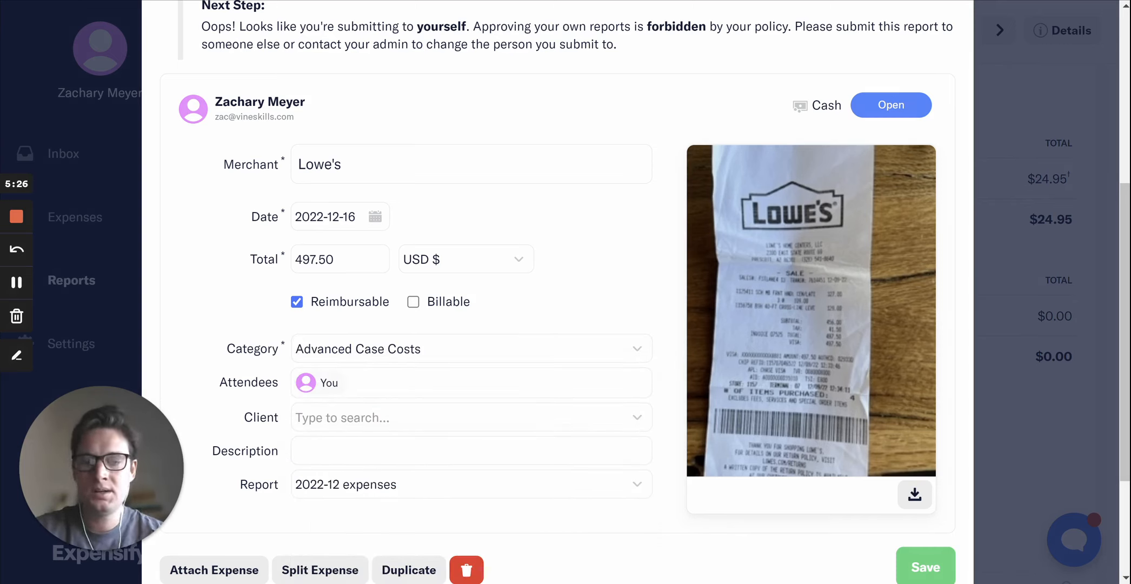
text(james)
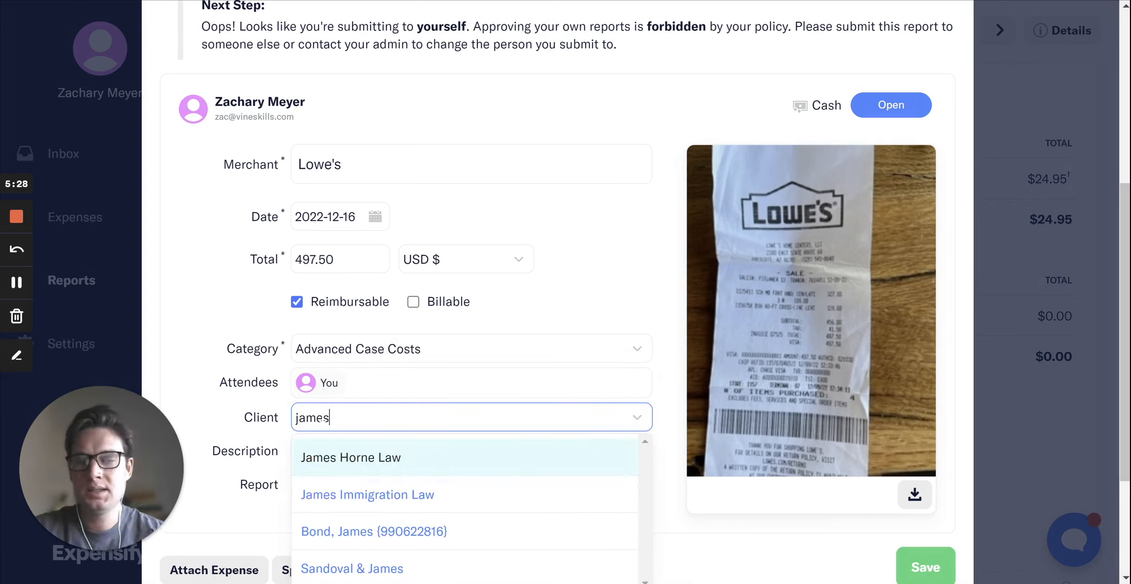
click(373, 531)
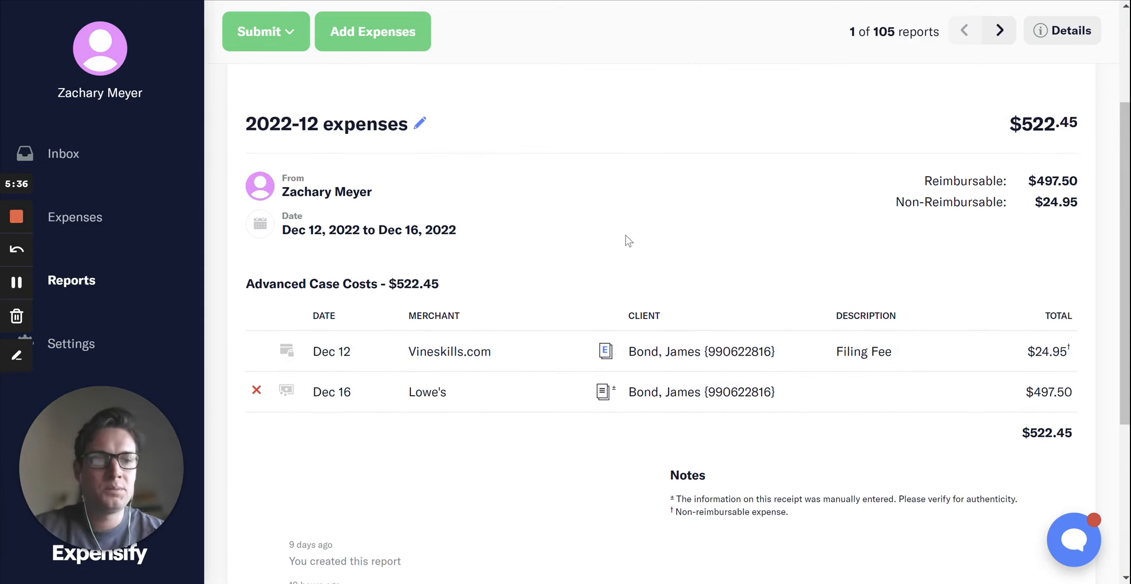
mouse_move(525, 247)
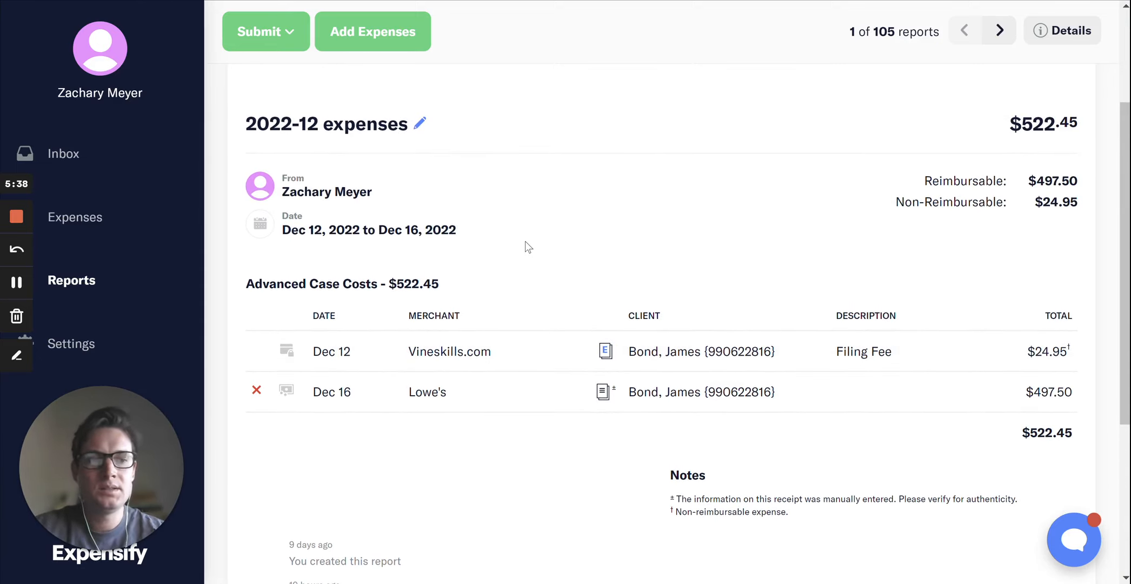
scroll(down, 3)
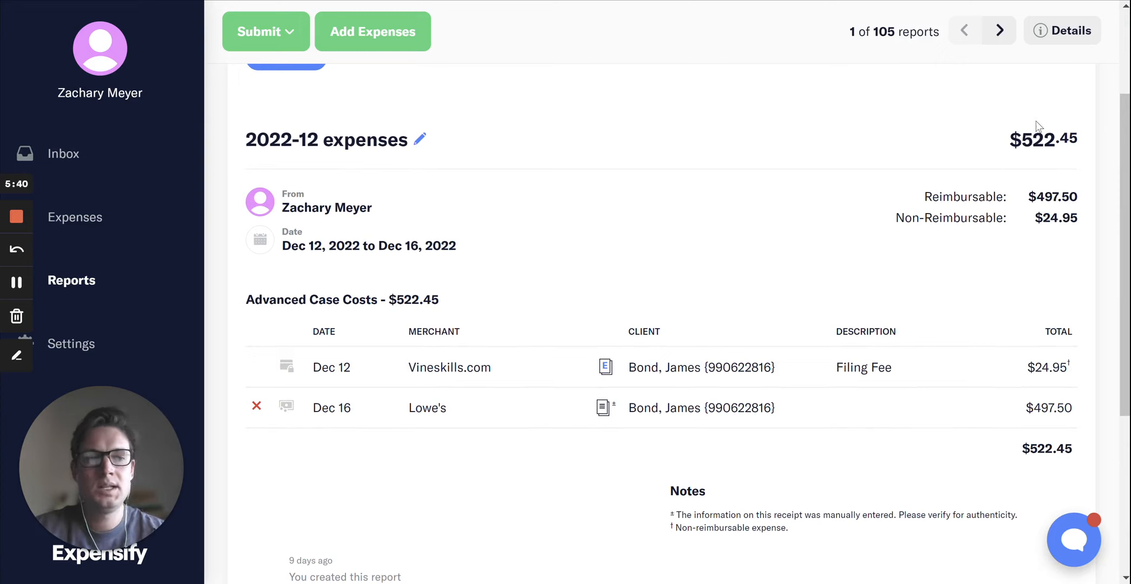
double_click(1040, 139)
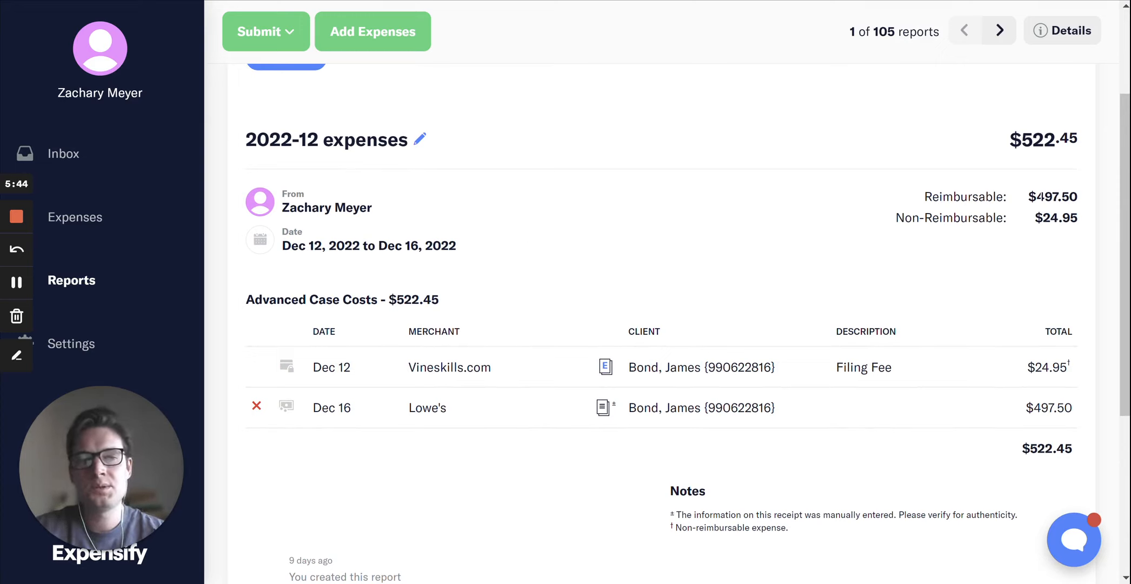
double_click(1044, 196)
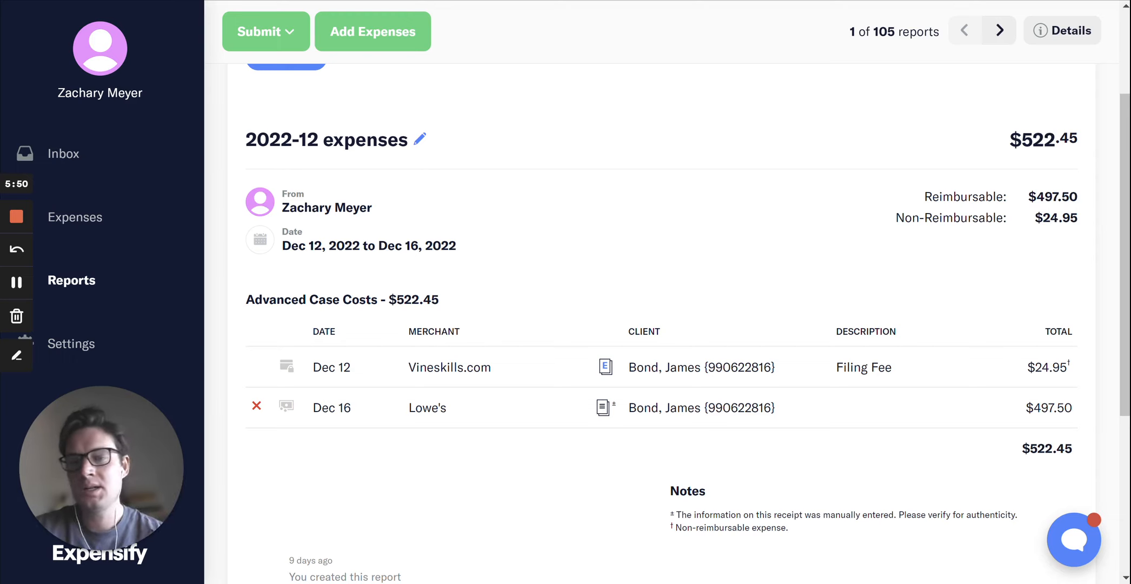
click(265, 31)
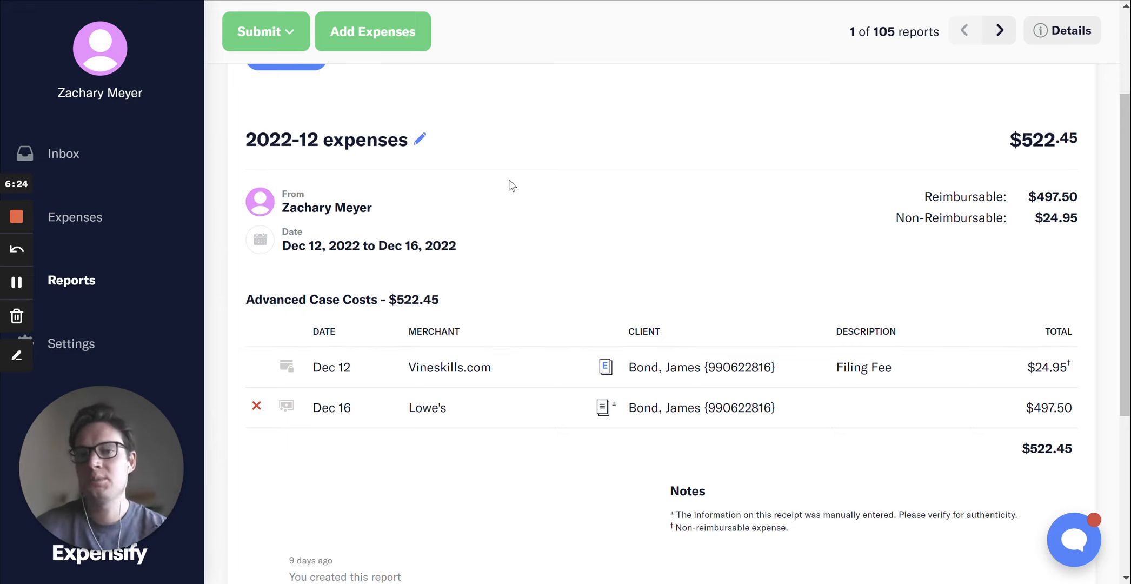
mouse_move(516, 51)
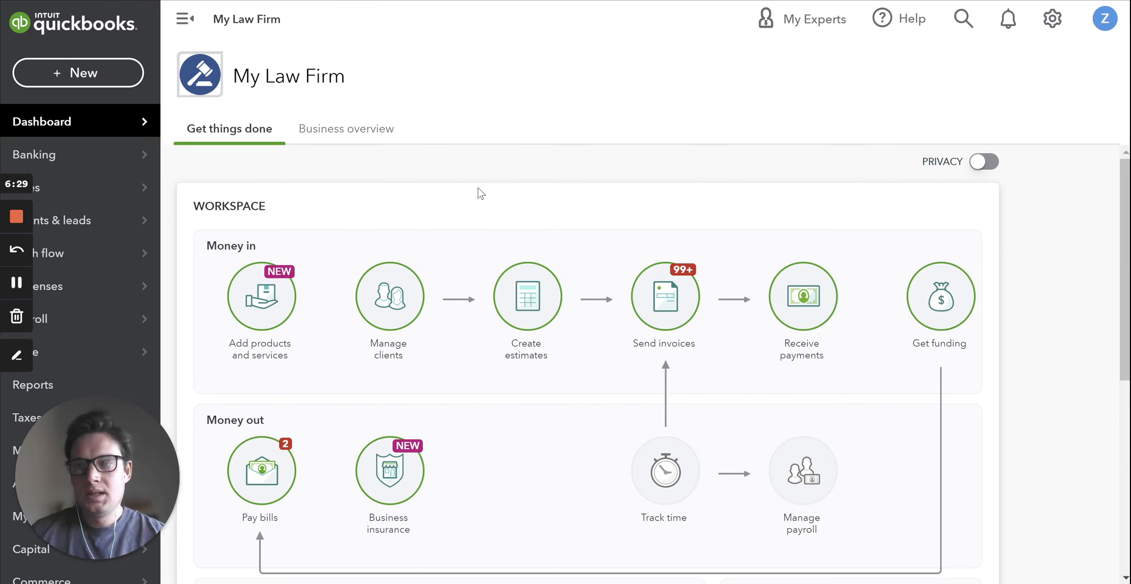
mouse_move(599, 129)
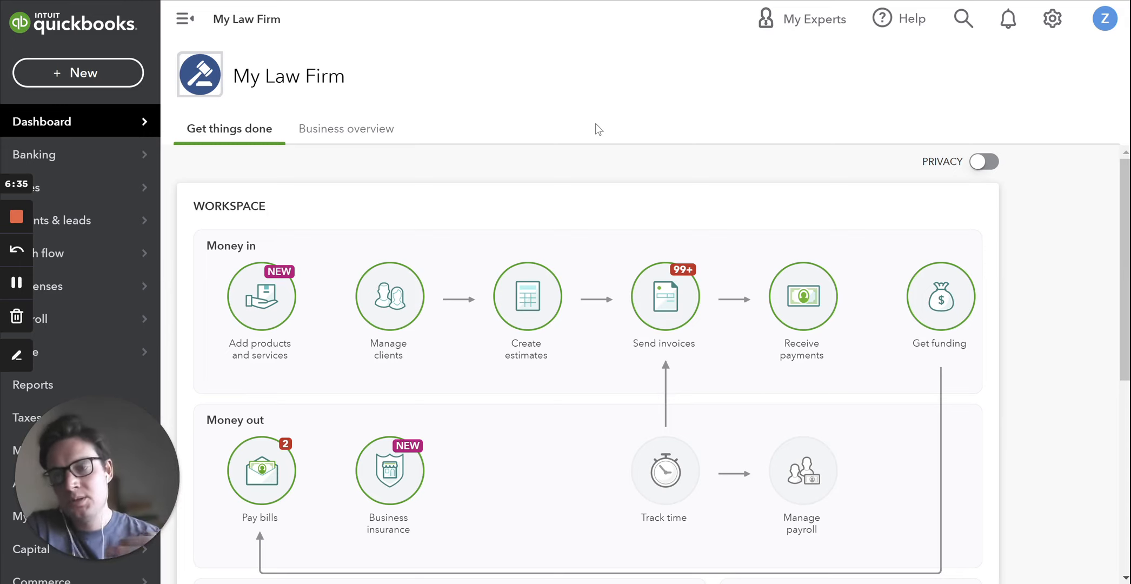
mouse_move(354, 37)
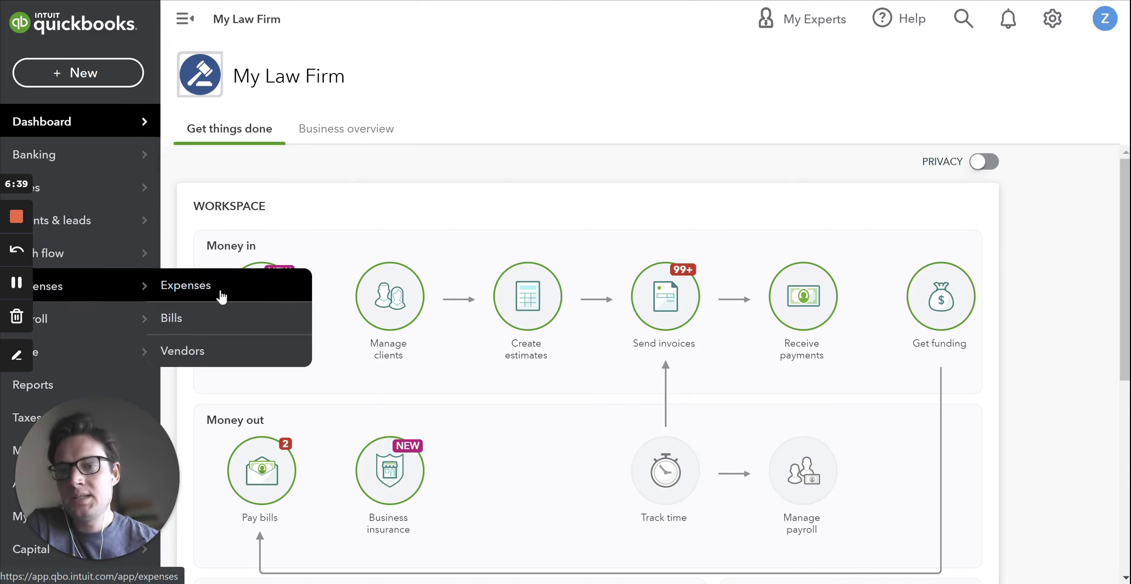
Step: Open Expense Transactions and review the synced $497.50 Lowe's expense for Bond, James
click(185, 285)
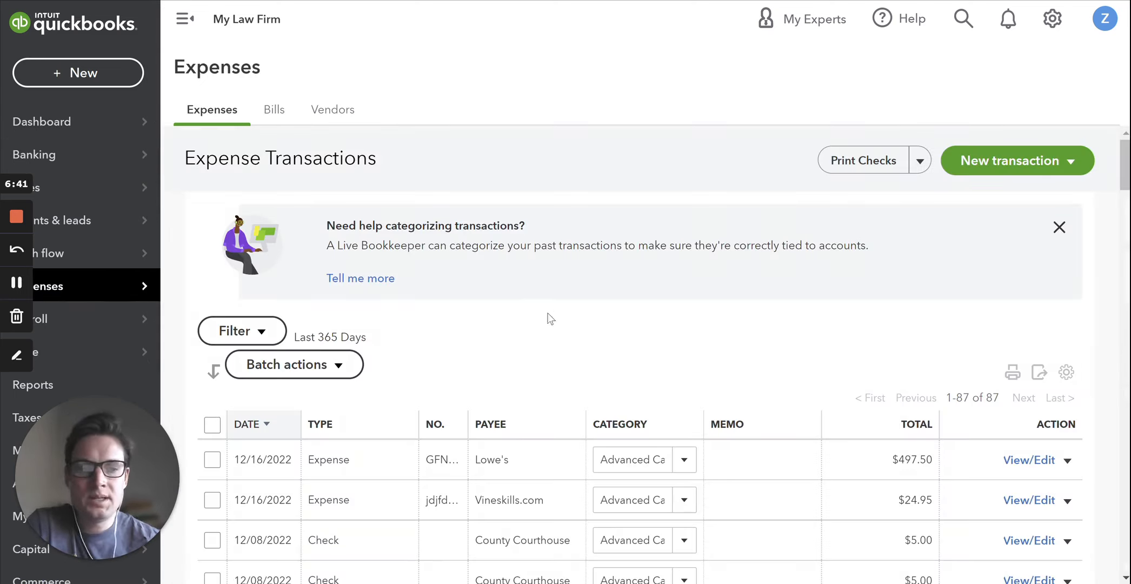
scroll(down, 3)
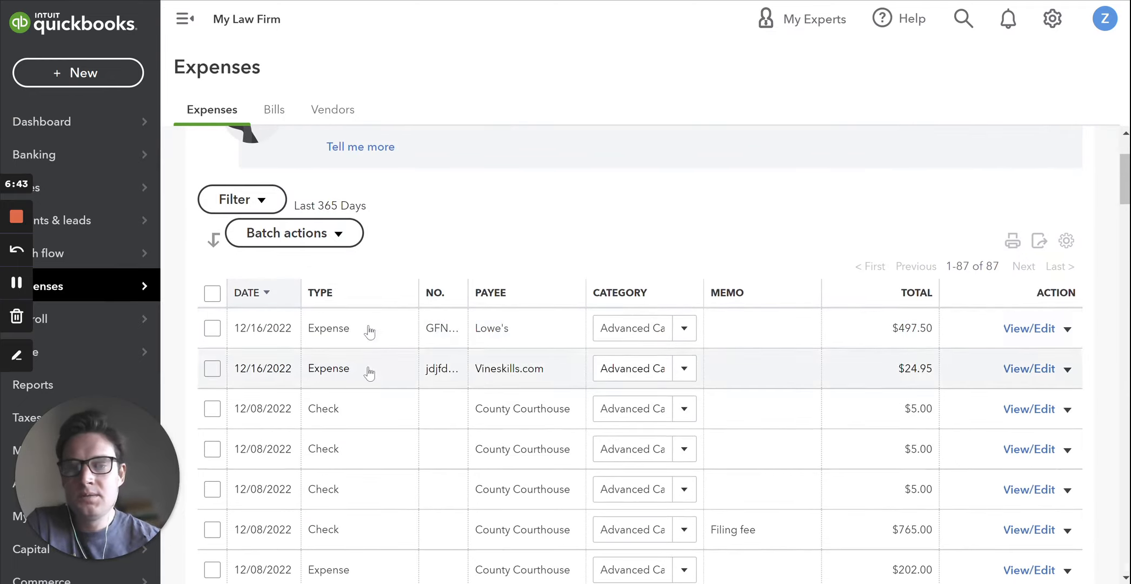
mouse_move(934, 328)
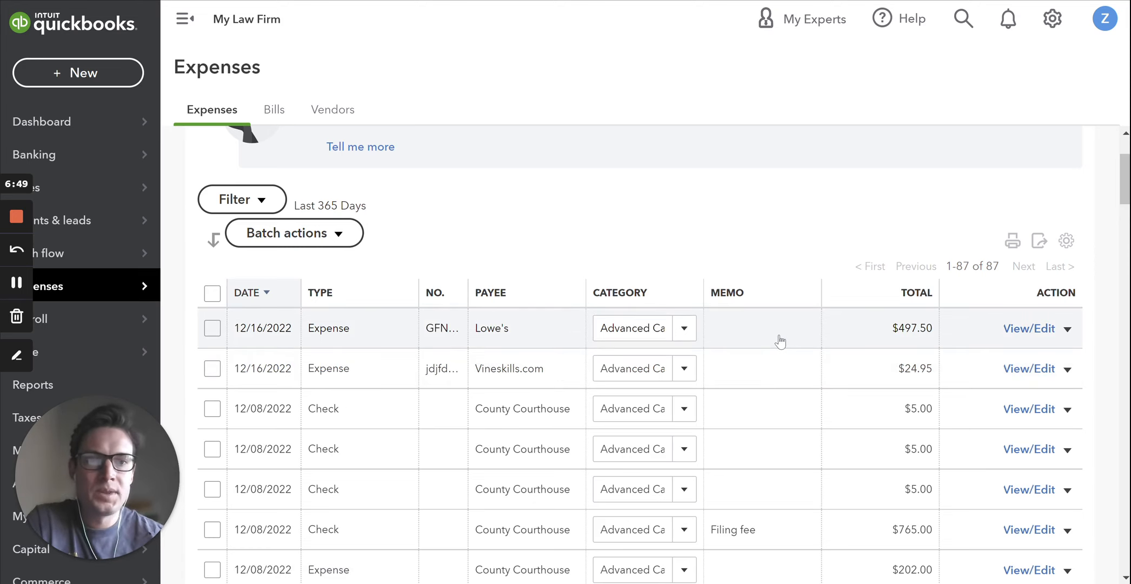
click(1030, 329)
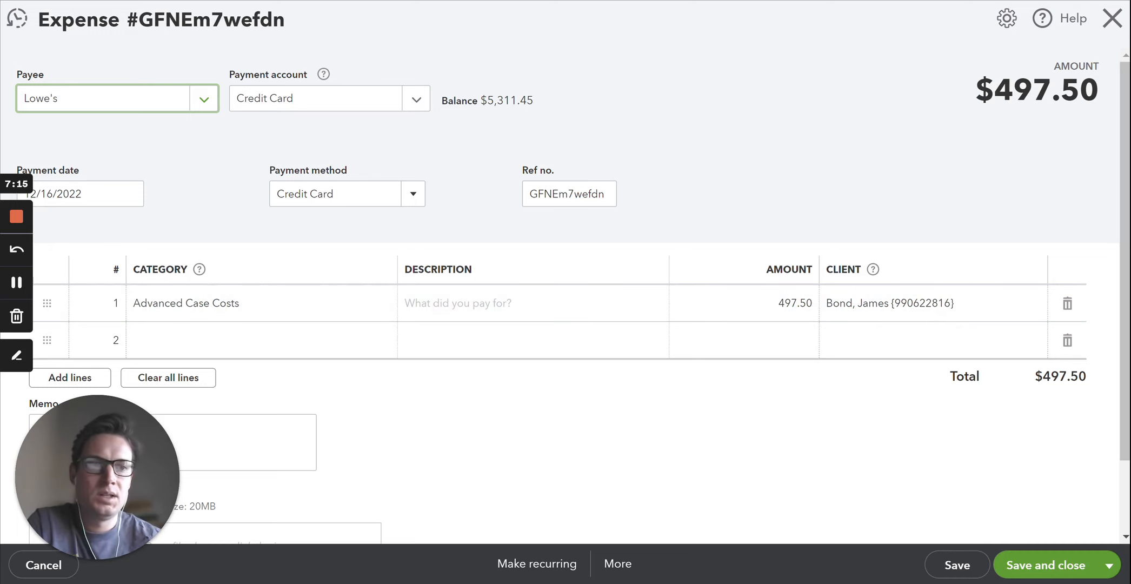
click(1046, 565)
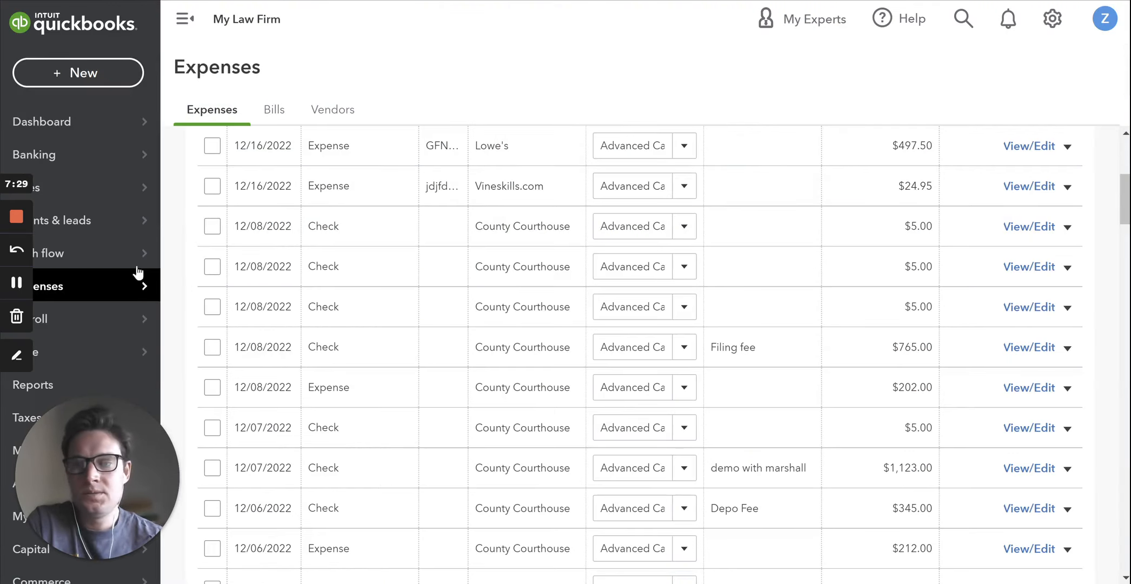
Step: Run the custom Advanced Case Costs by Client report listing both Bond, James expenses
click(33, 384)
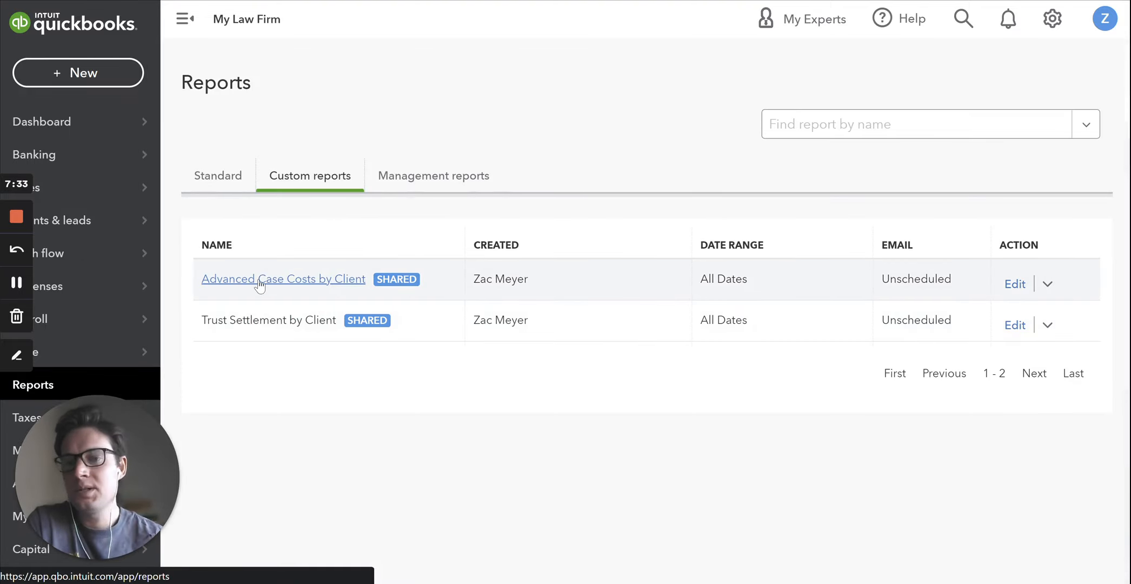
click(283, 279)
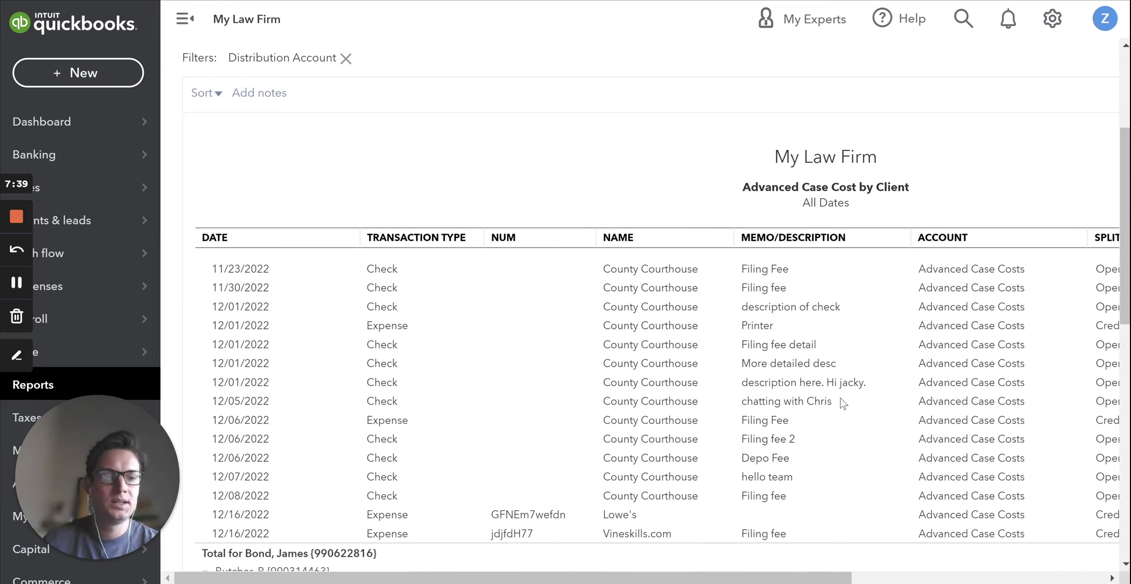
scroll(down, 3)
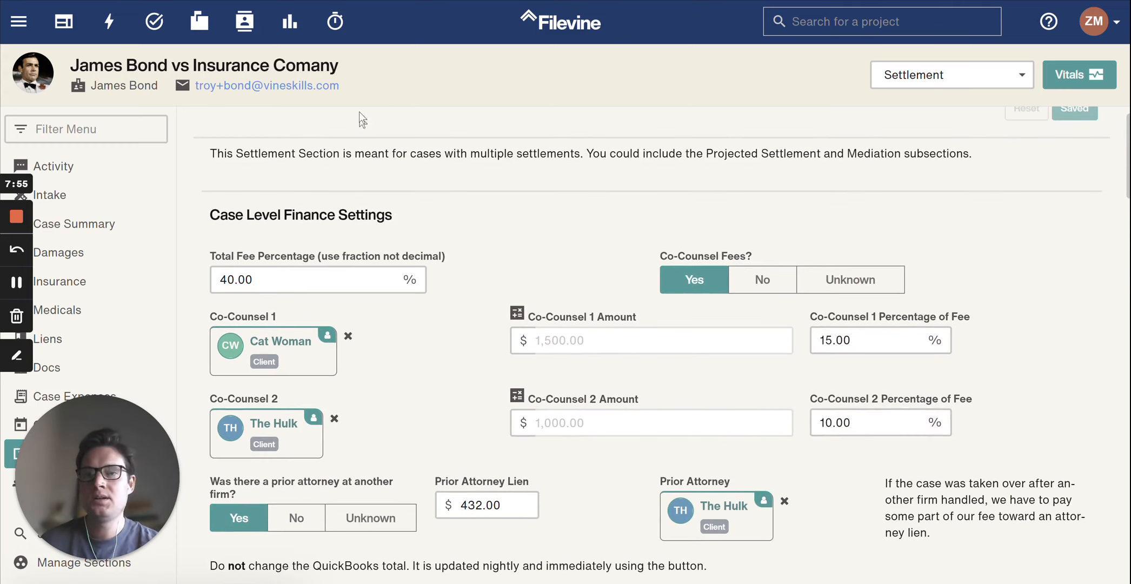
mouse_move(166, 253)
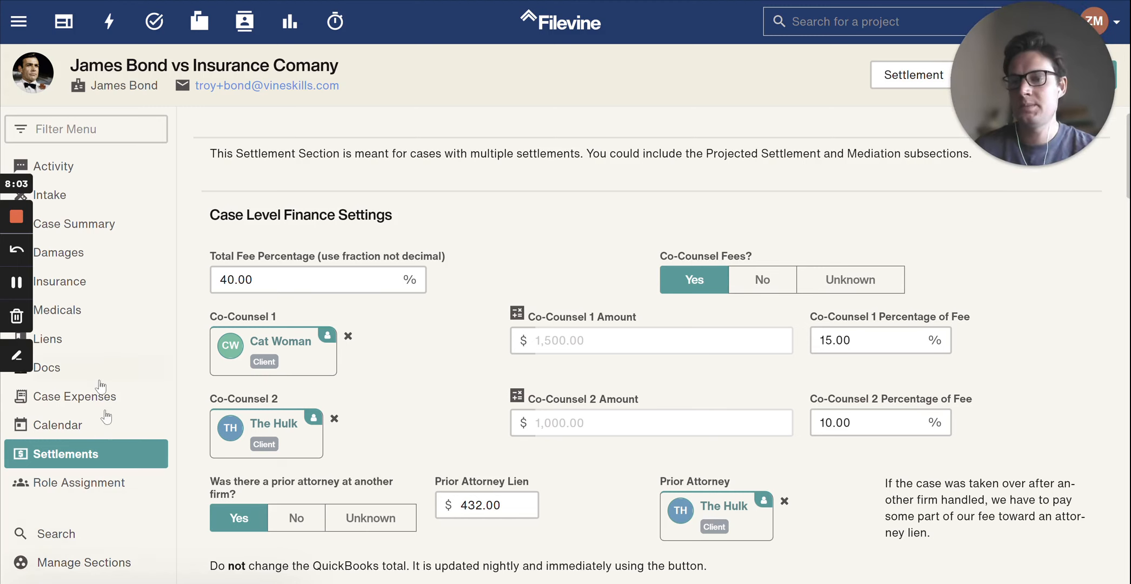
Step: Update QuickBooks Case Costs to $10,871.45 and download the detailed transactions spreadsheet
scroll(down, 3)
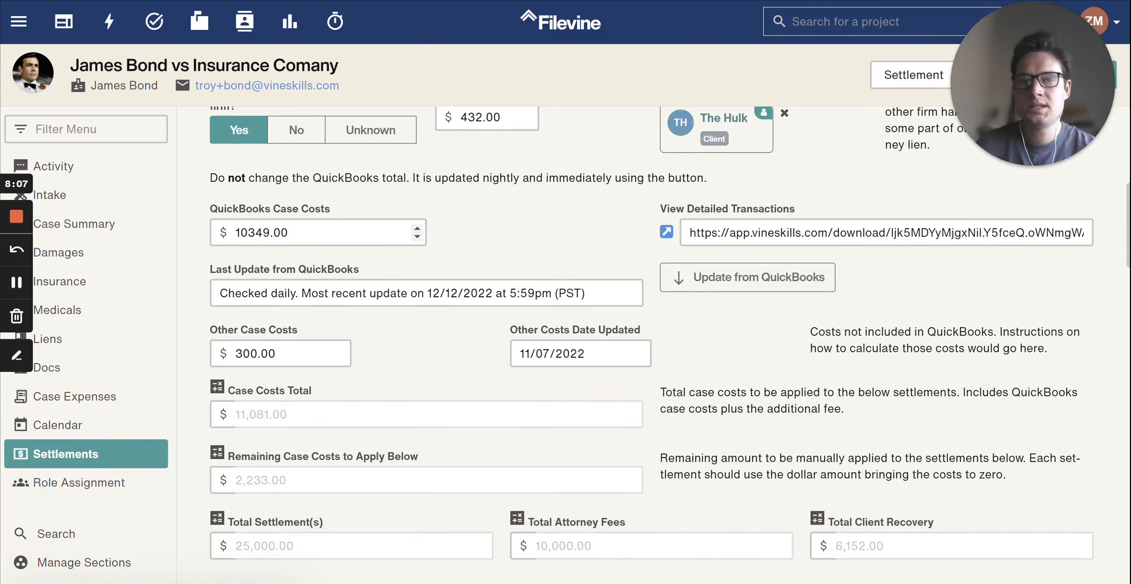
click(747, 277)
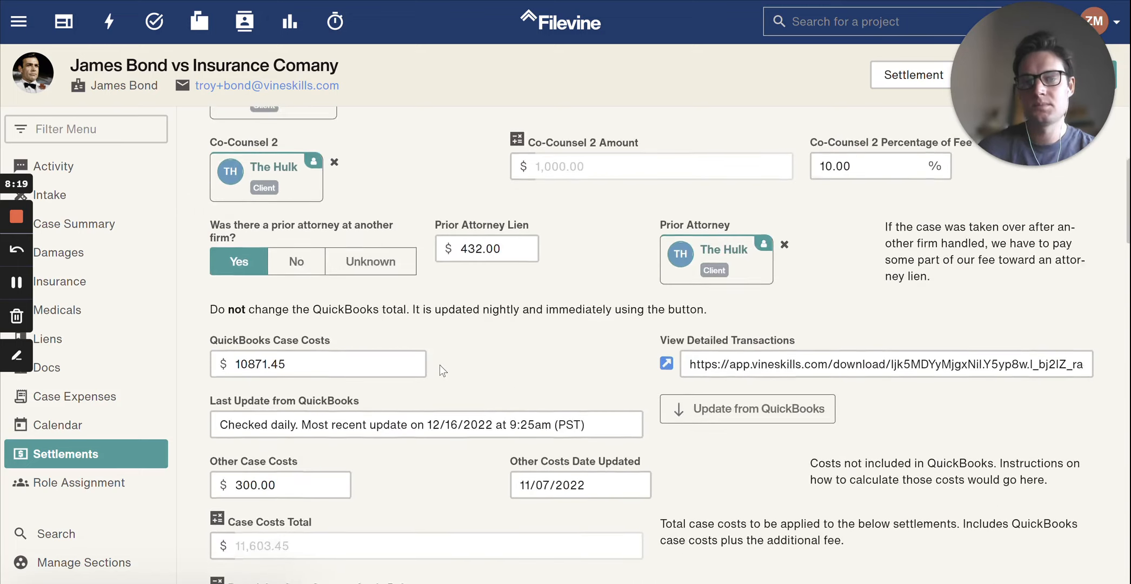
scroll(down, 3)
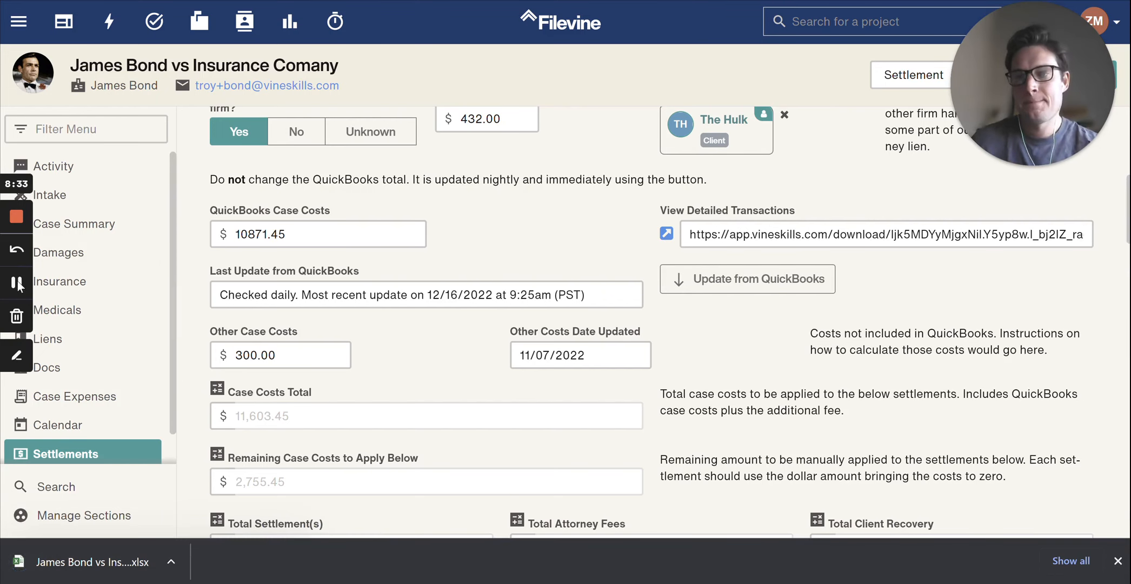
Step: Enable editing on the downloaded report and confirm the 12/16 Vineskills.com and Lowe's rows total $10,871.45
click(89, 562)
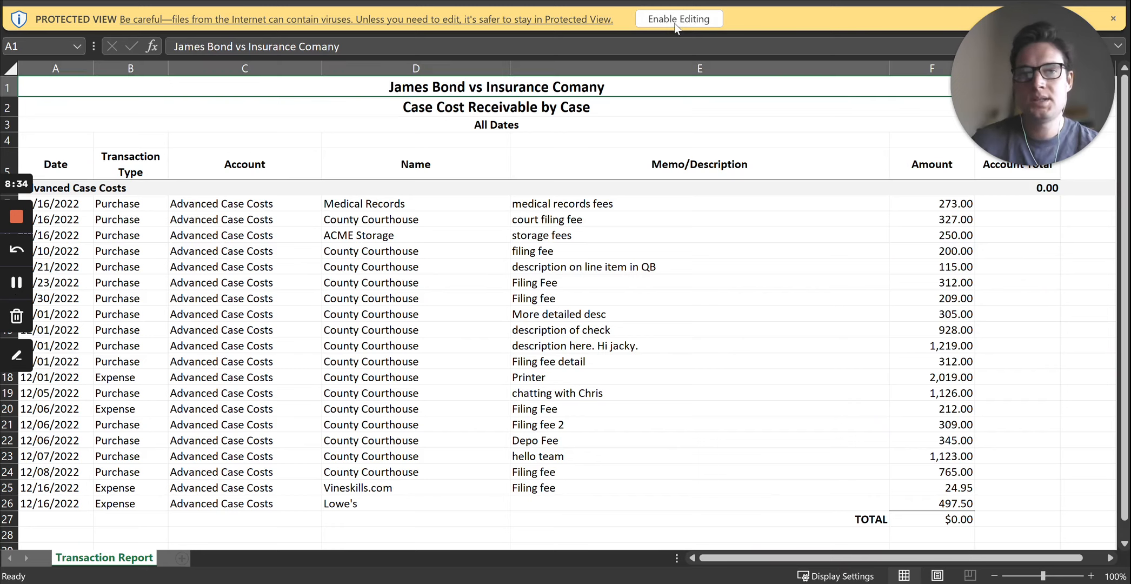
click(678, 18)
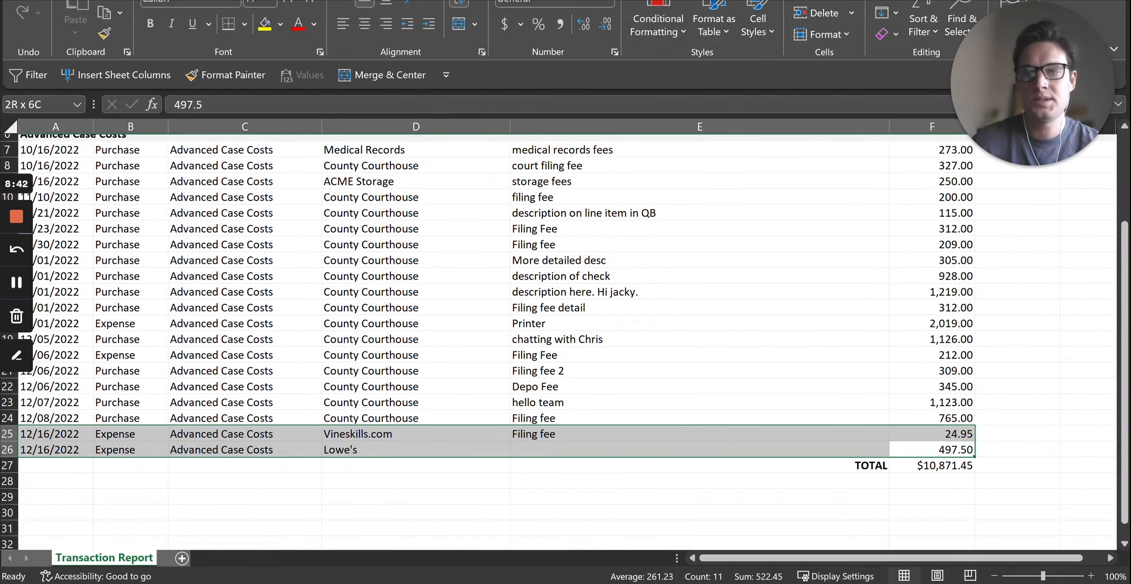
click(931, 449)
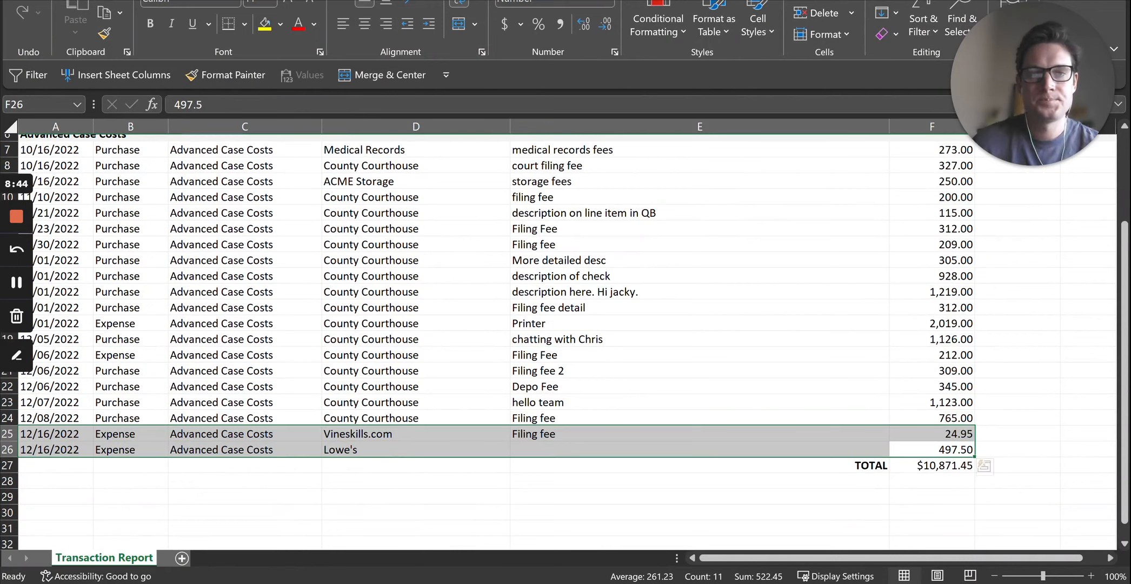
click(557, 260)
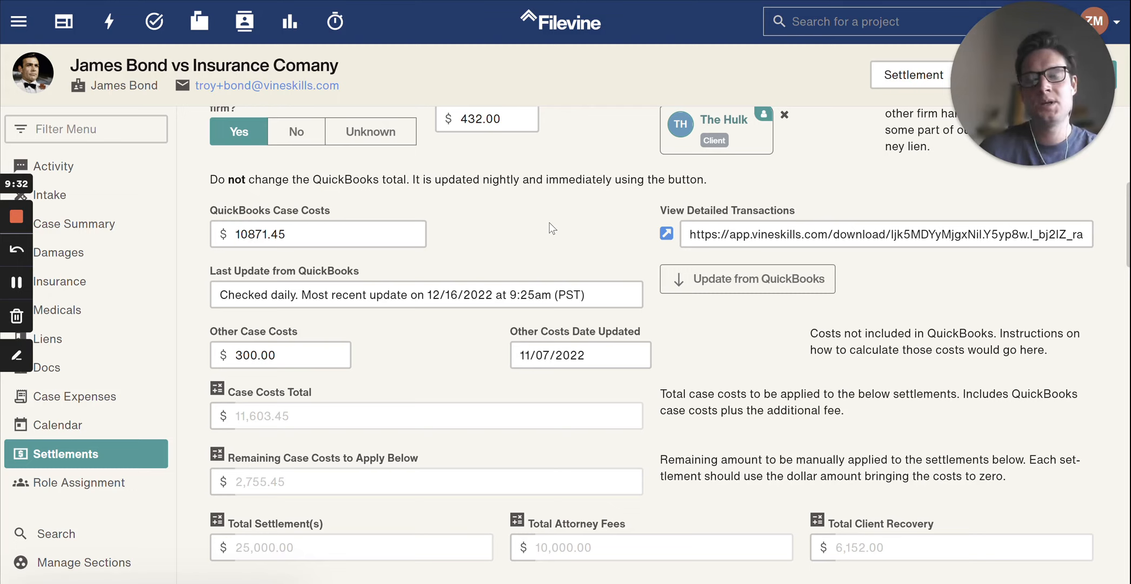
mouse_move(394, 24)
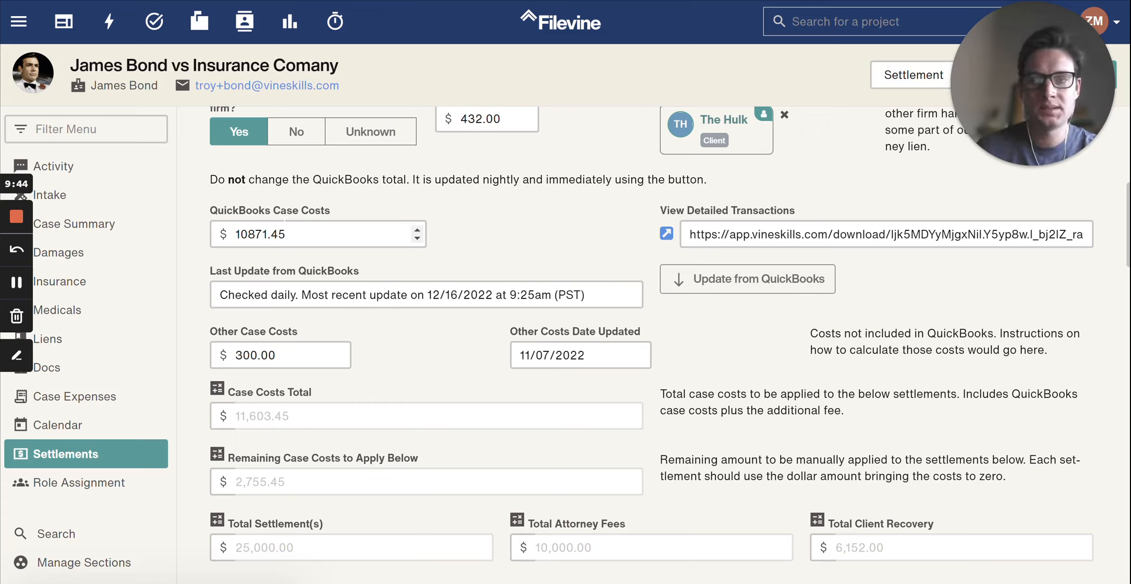
mouse_move(140, 195)
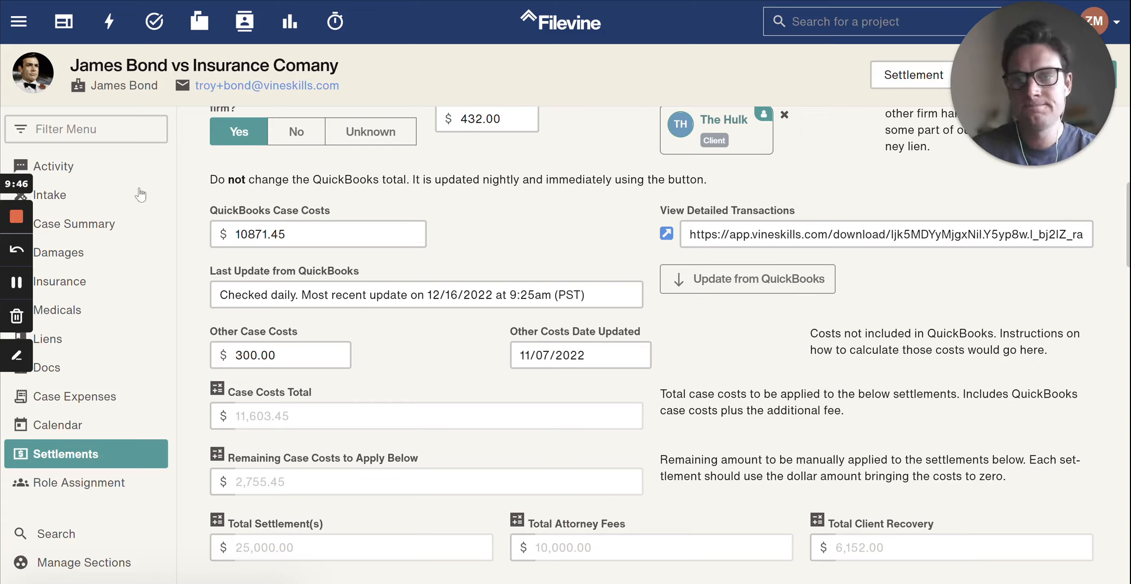